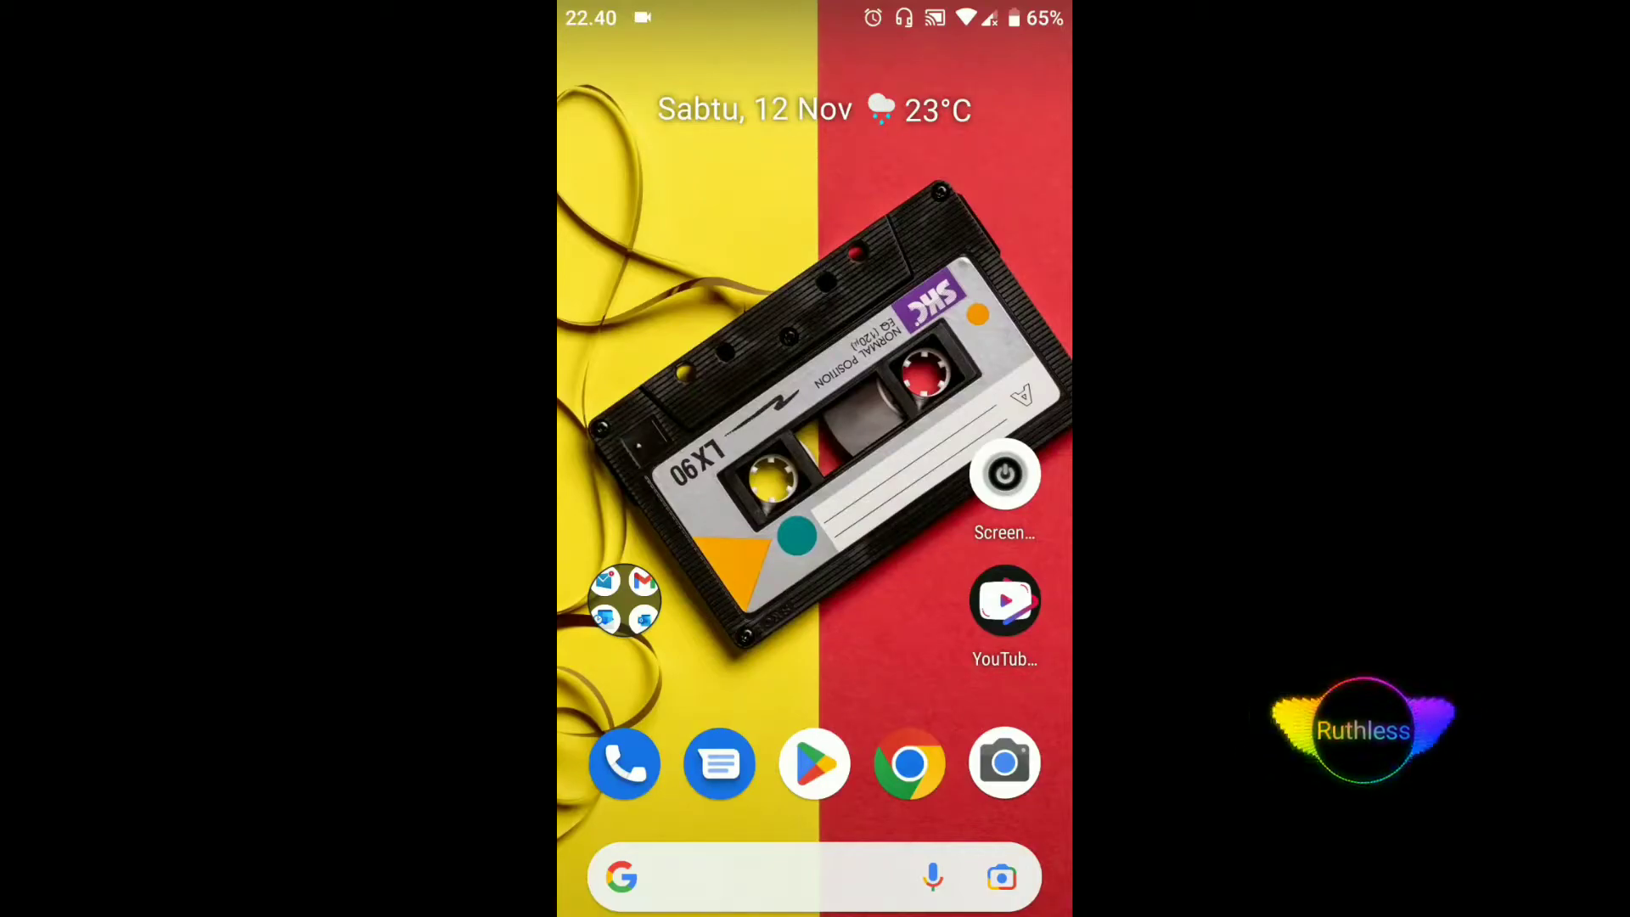
# Step: Search Google Play Store for 'debian noroot' and show its app page
pyautogui.click(813, 765)
pyautogui.write('debia')
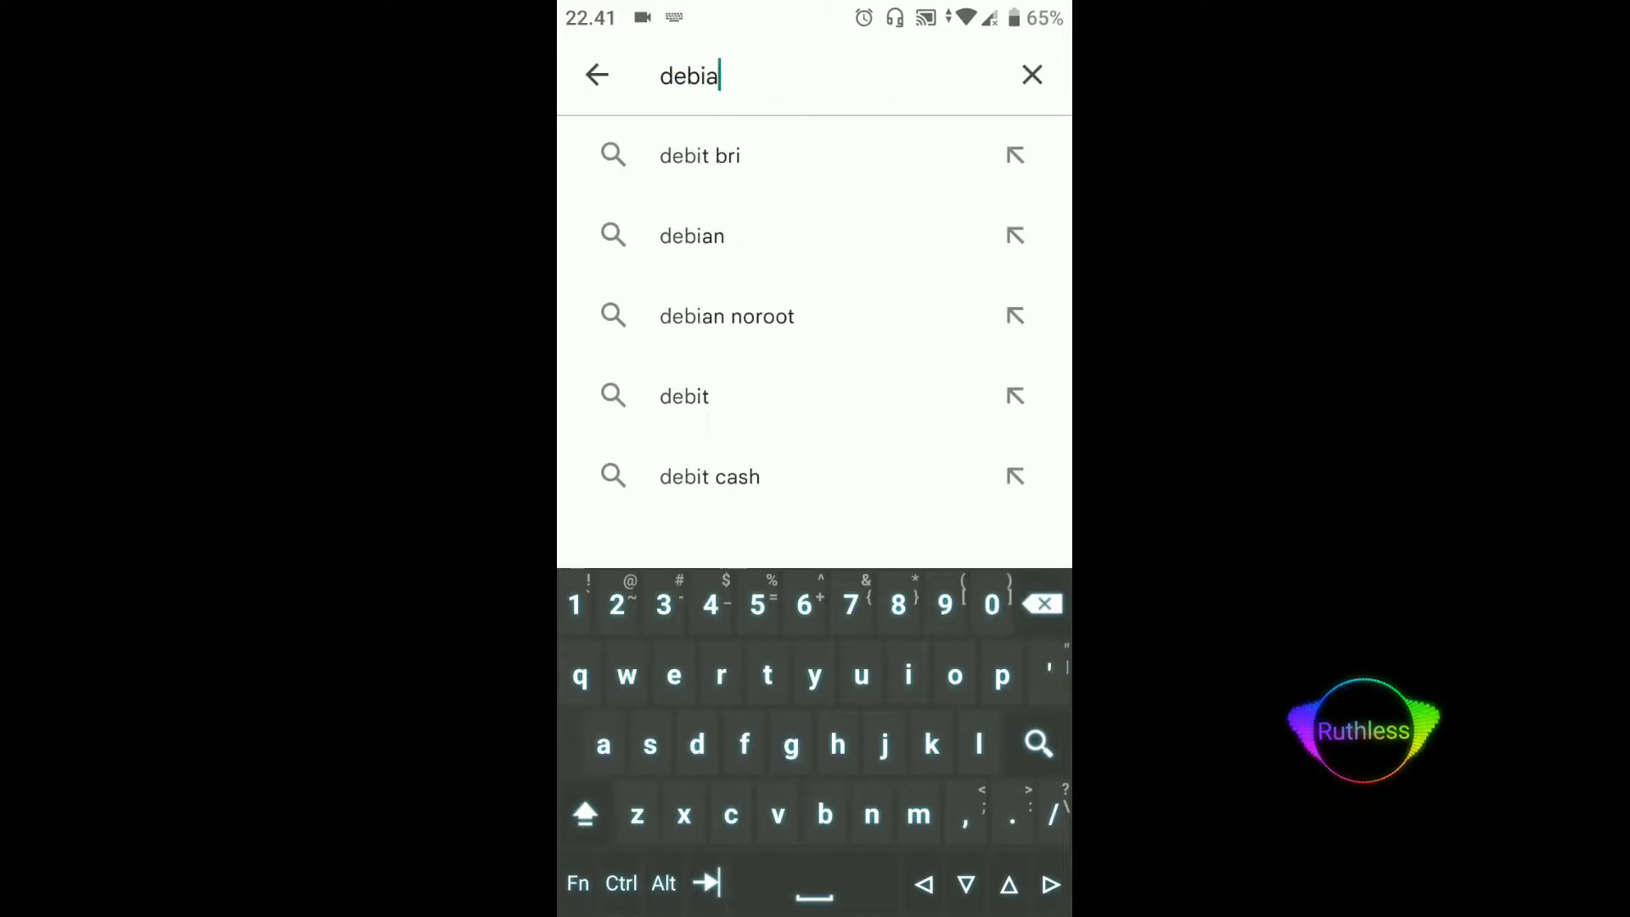
pyautogui.click(691, 236)
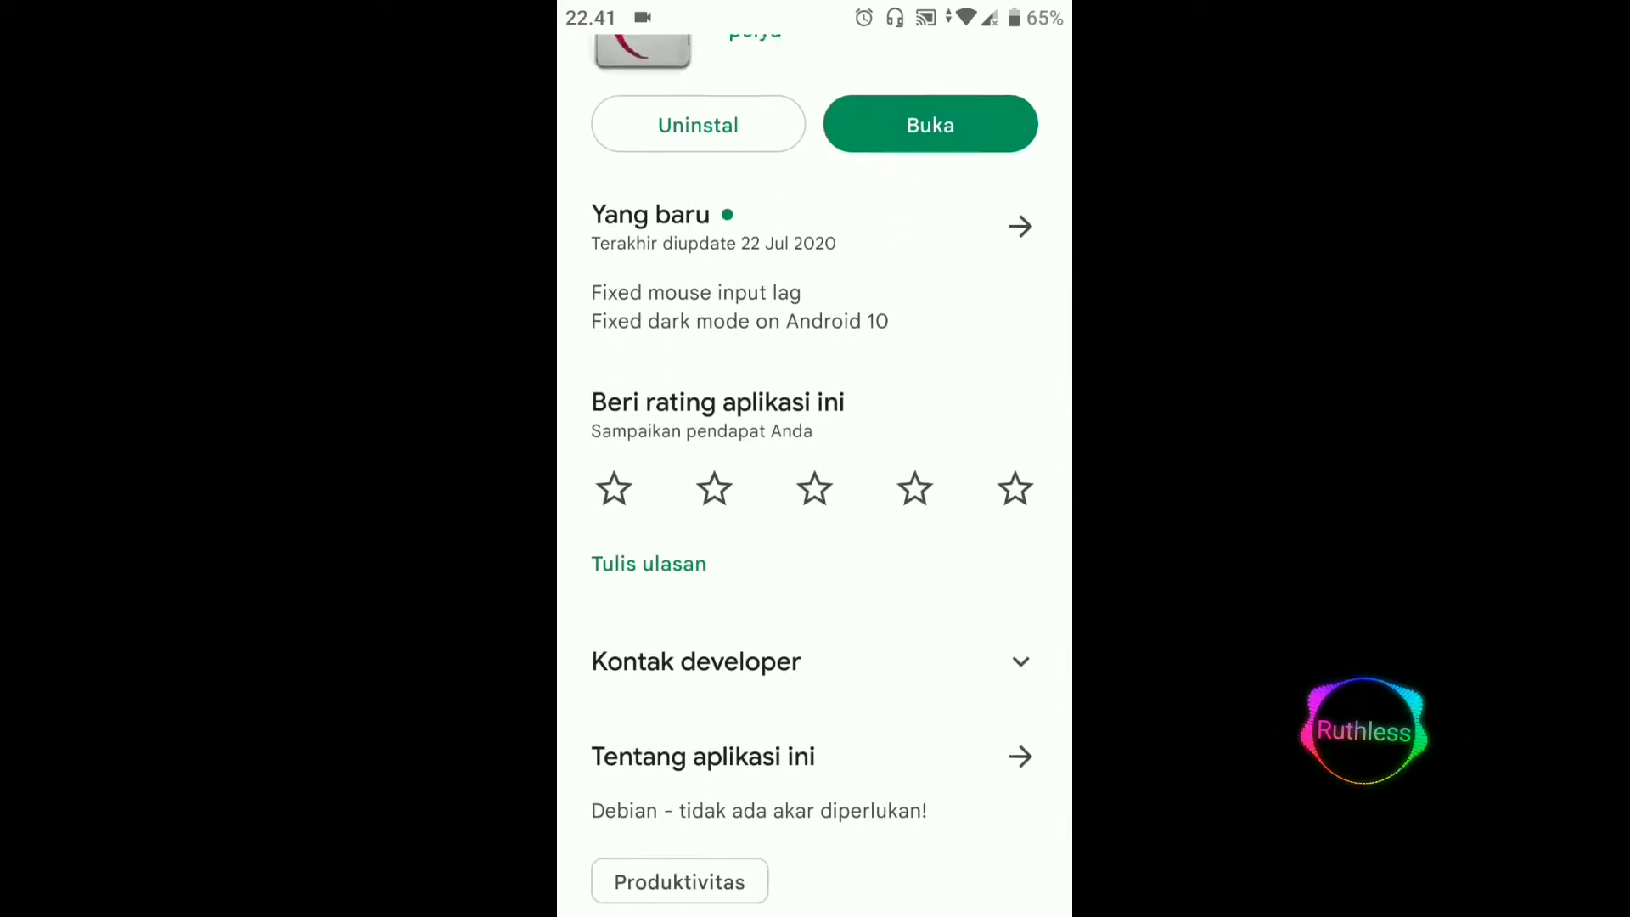
# Step: Read through the Debian noroot description, then return to the phone's app drawer
pyautogui.scroll(-3)
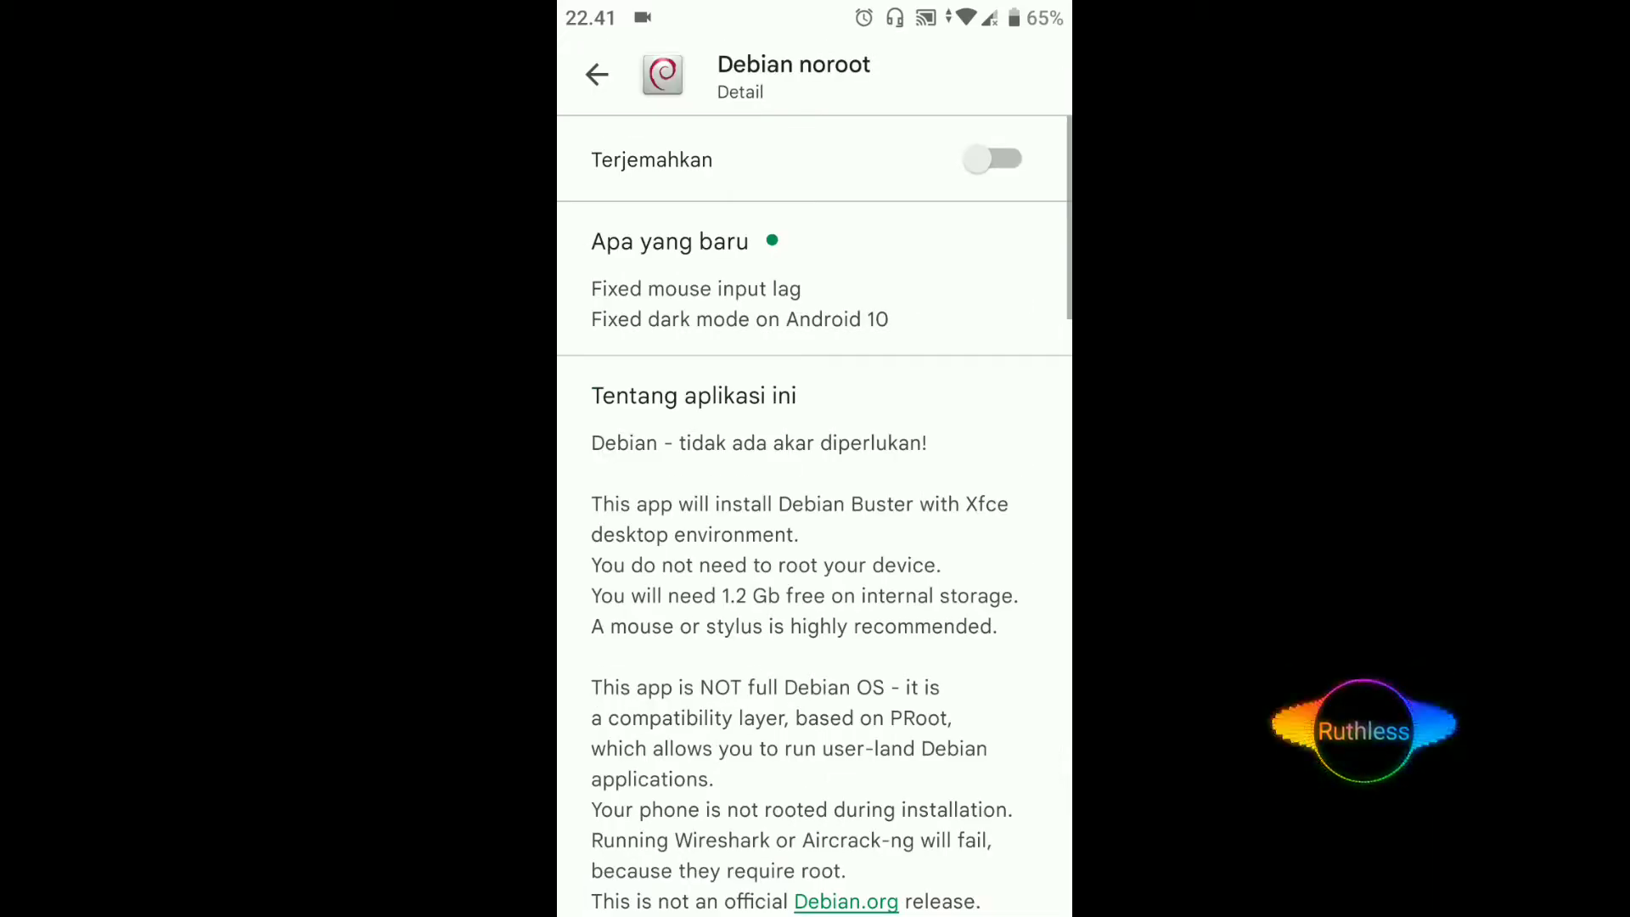
pyautogui.scroll(-3)
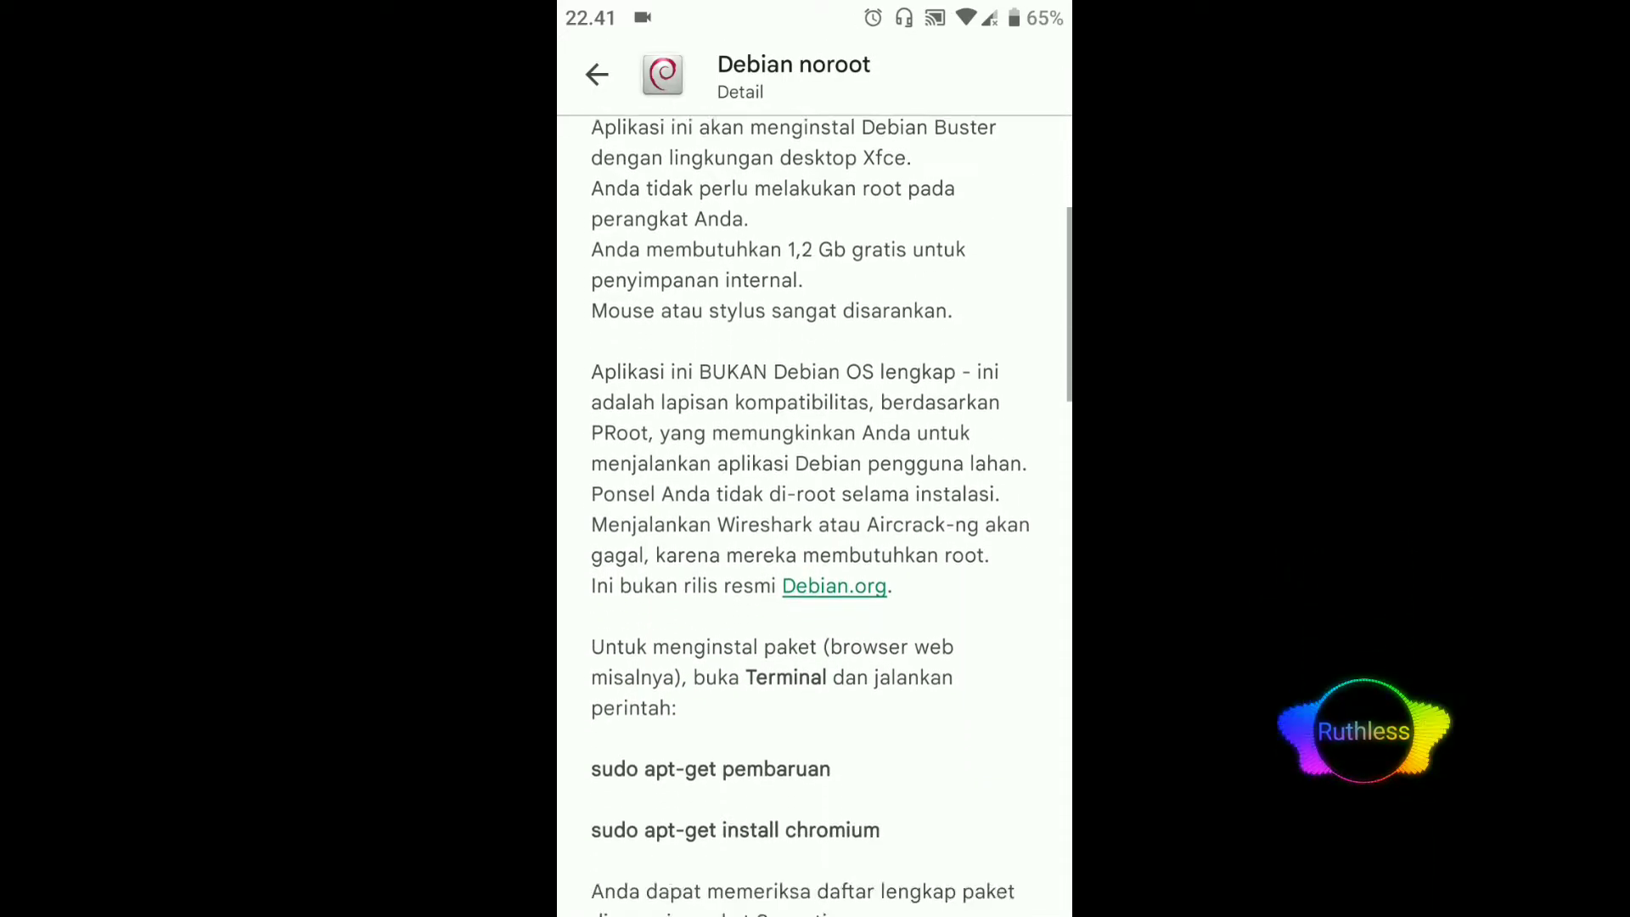
pyautogui.scroll(-3)
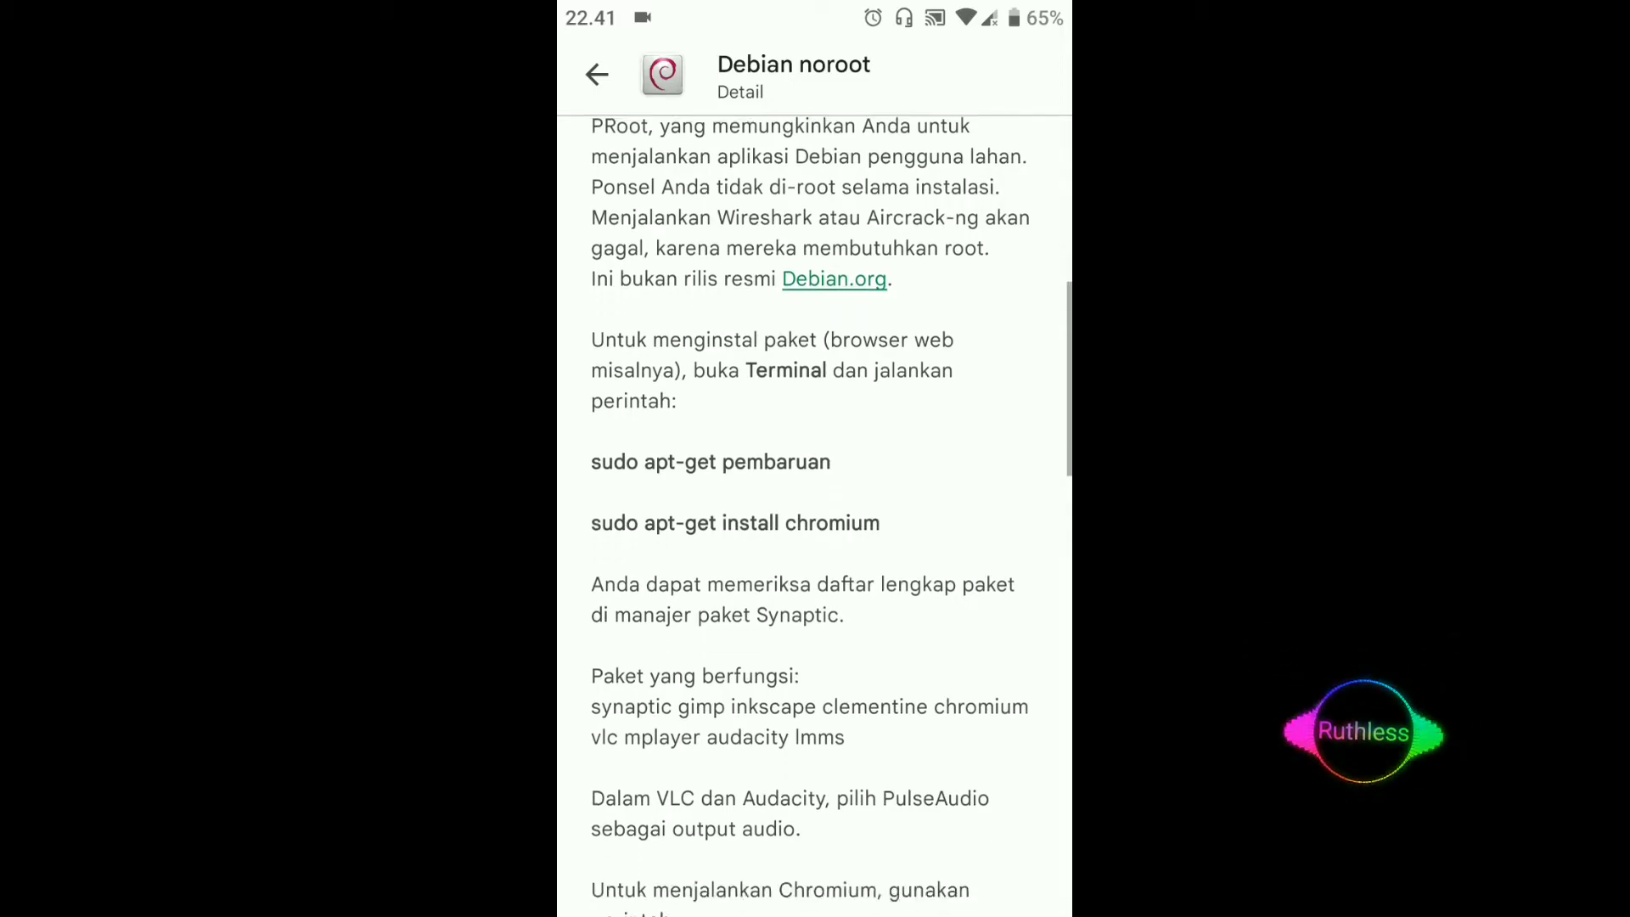
pyautogui.scroll(-3)
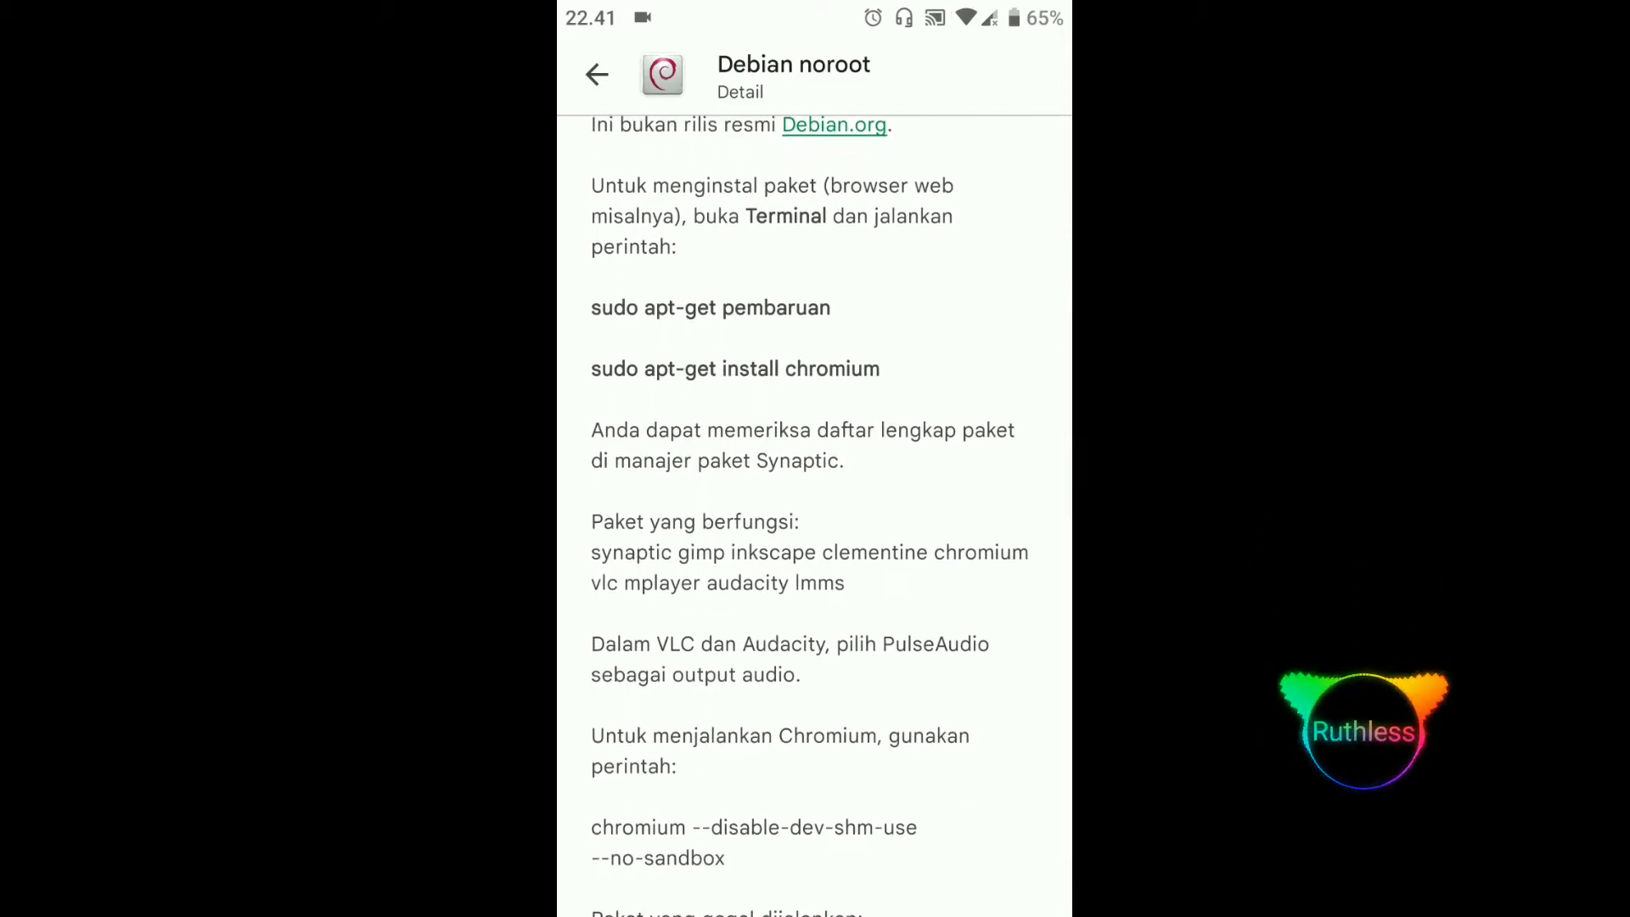
pyautogui.scroll(-3)
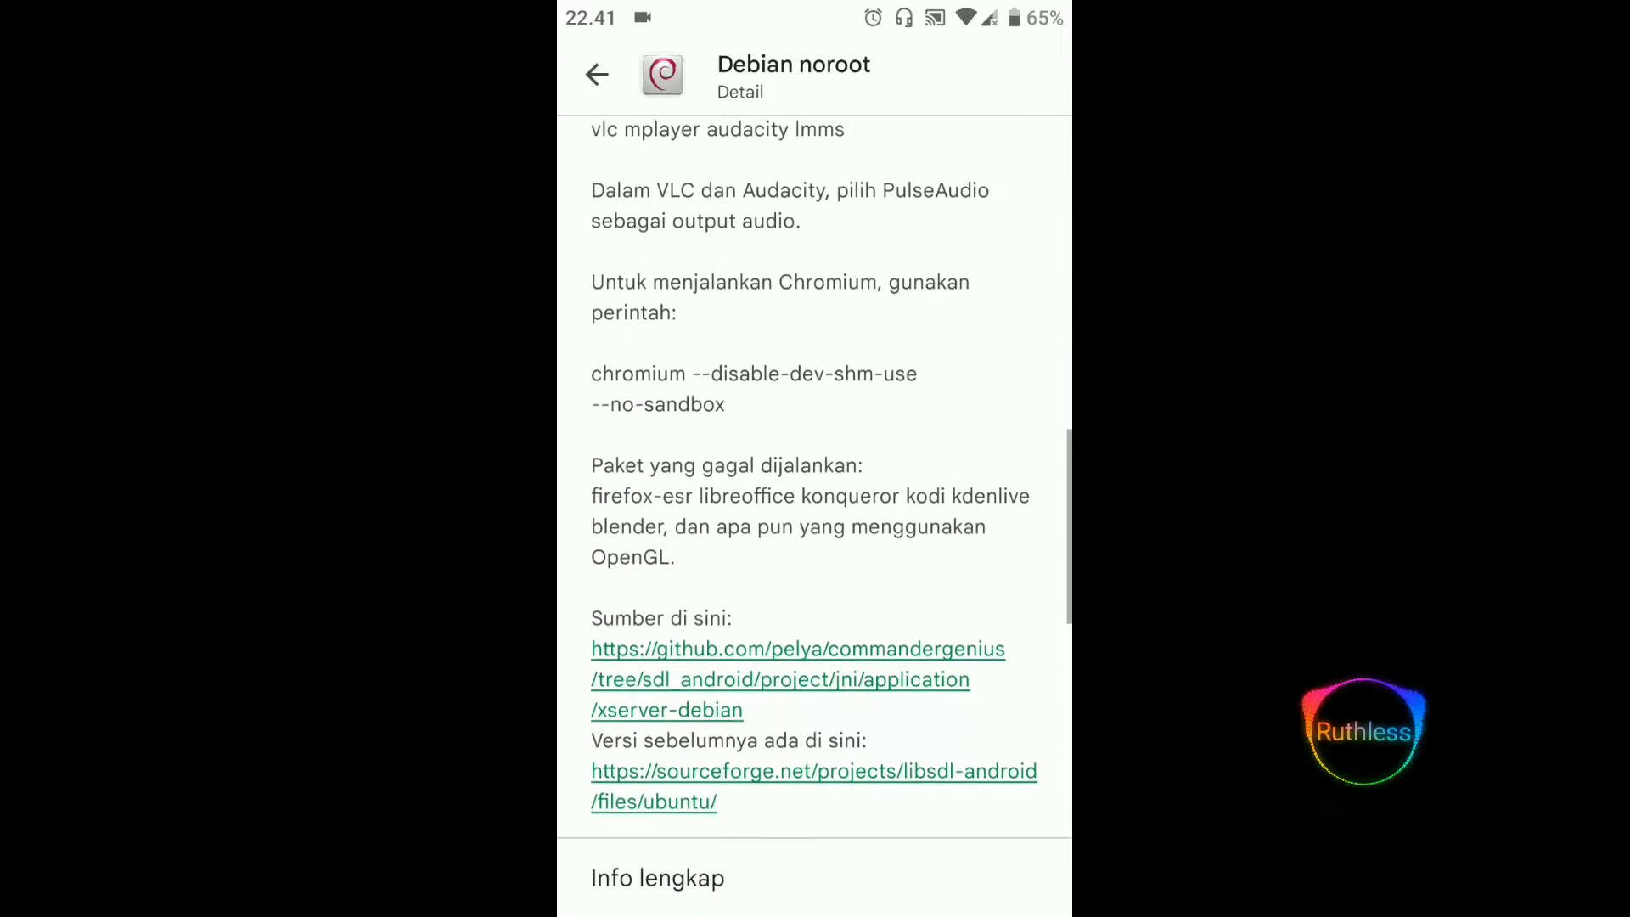
pyautogui.scroll(3)
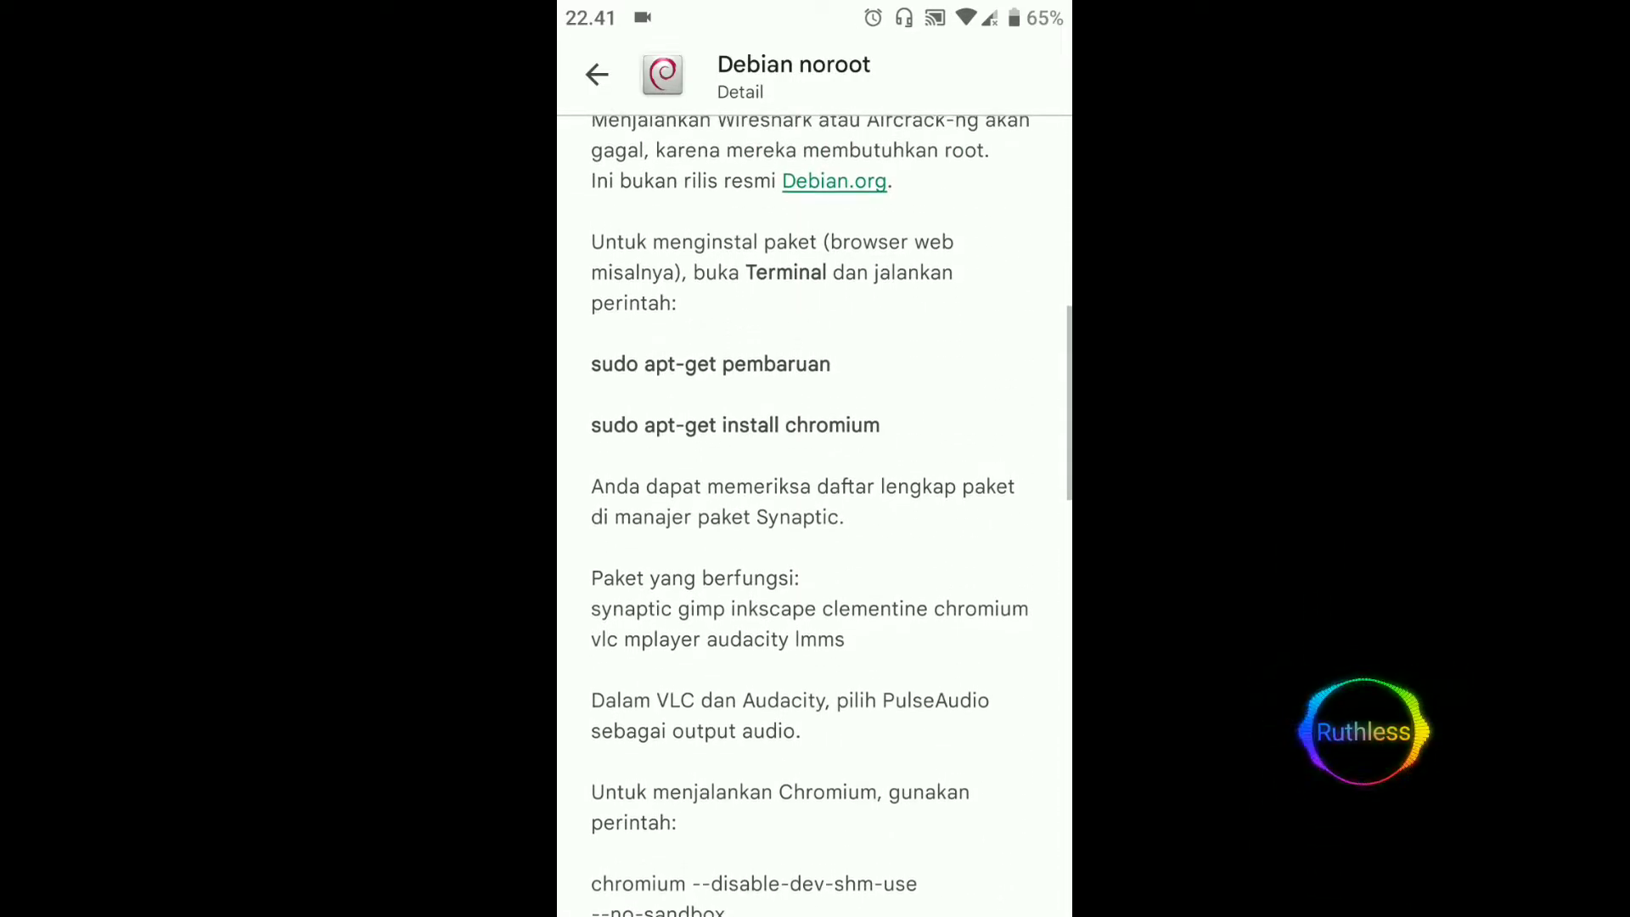
pyautogui.scroll(-3)
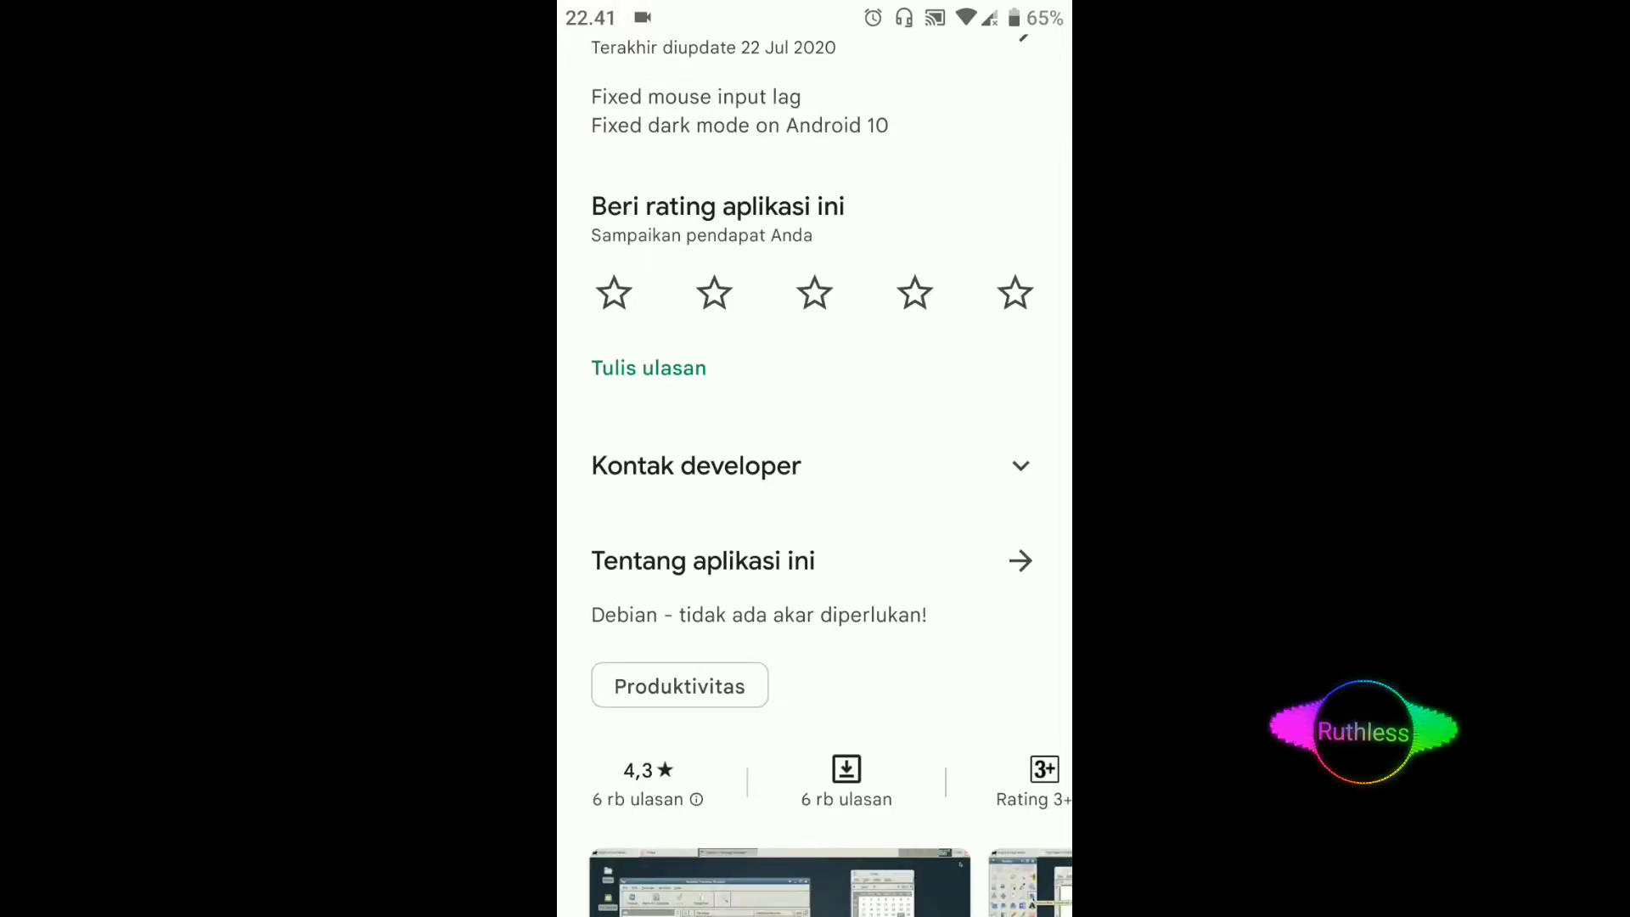
pyautogui.click(622, 857)
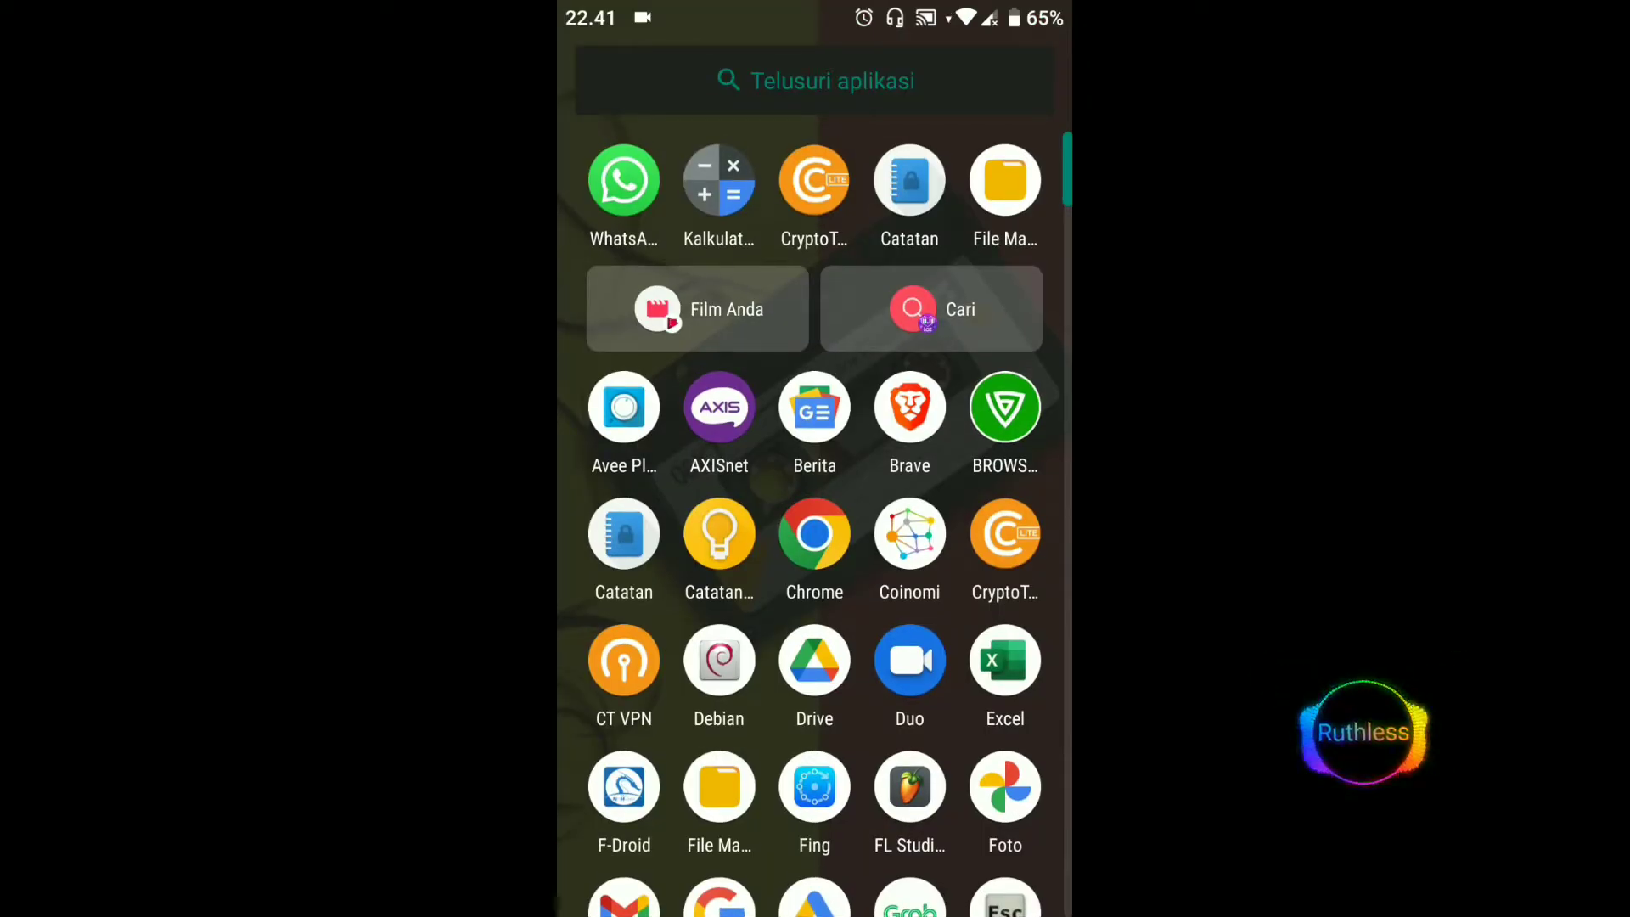
# Step: Launch Debian noroot and wait for its Xfce desktop
pyautogui.click(719, 661)
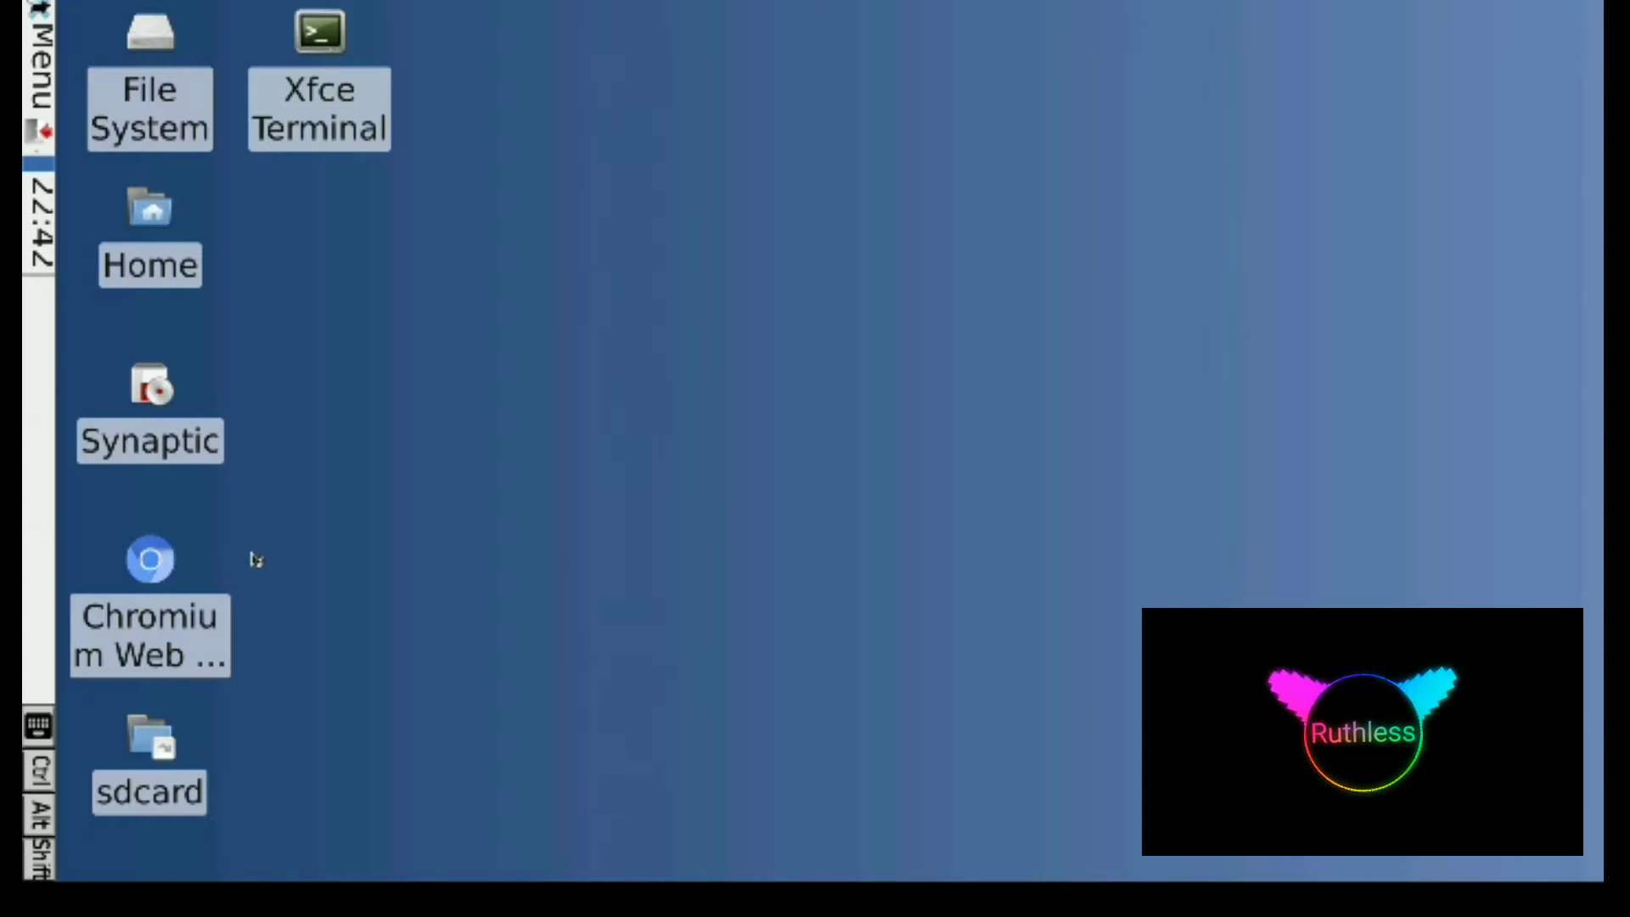
# Step: Start Chromium and search Google for 'imacros'
pyautogui.doubleClick(149, 559)
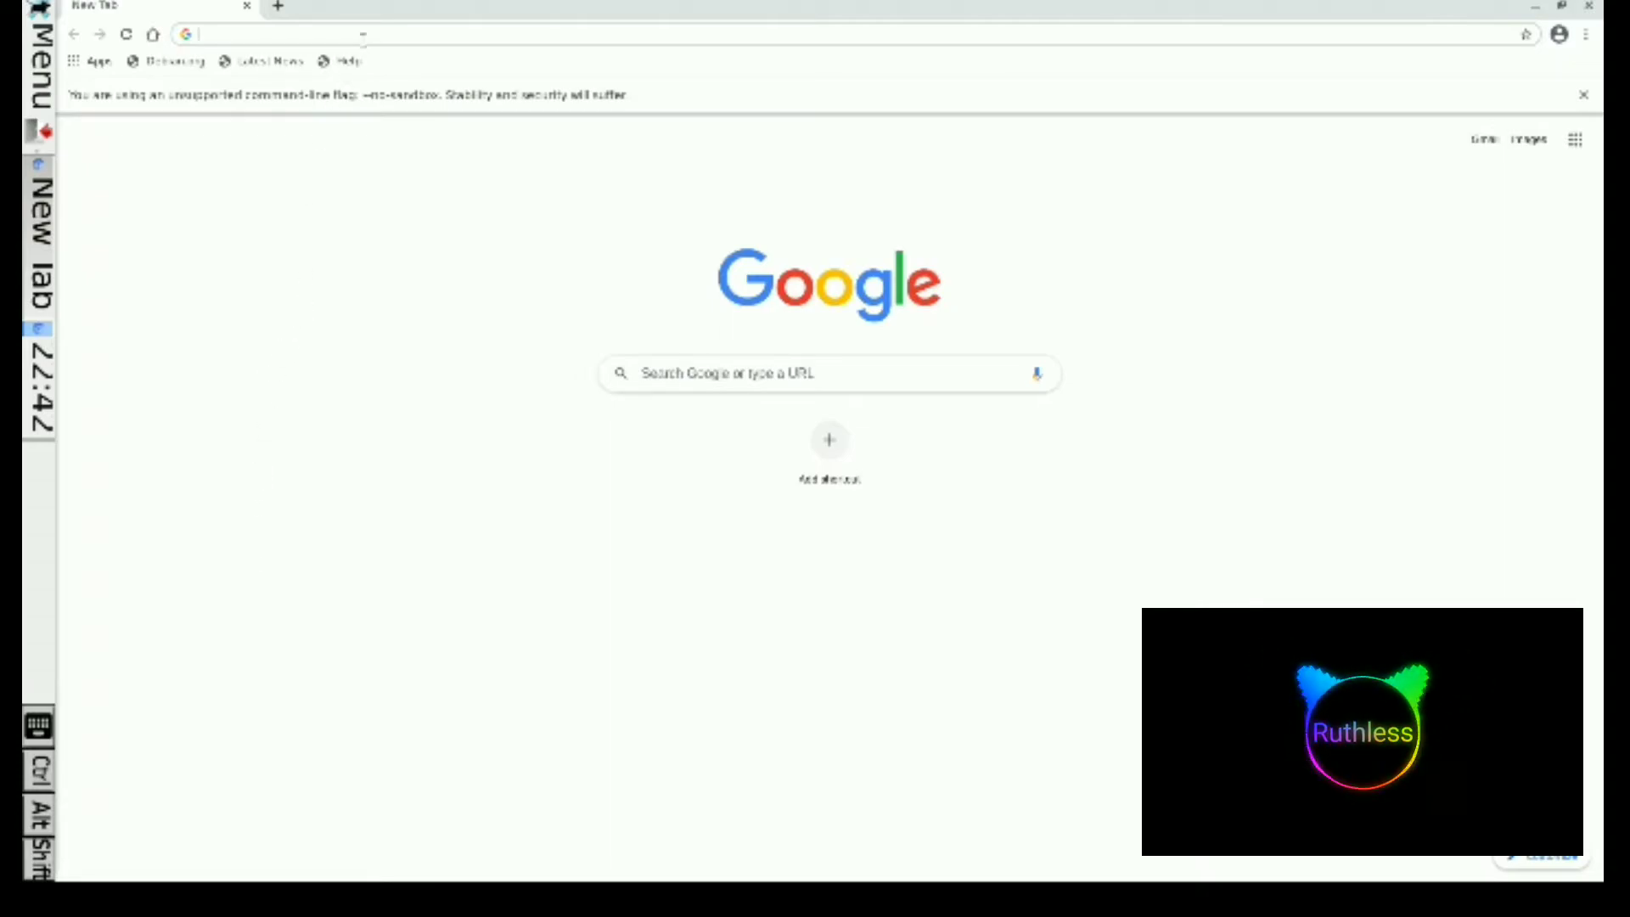
pyautogui.click(275, 34)
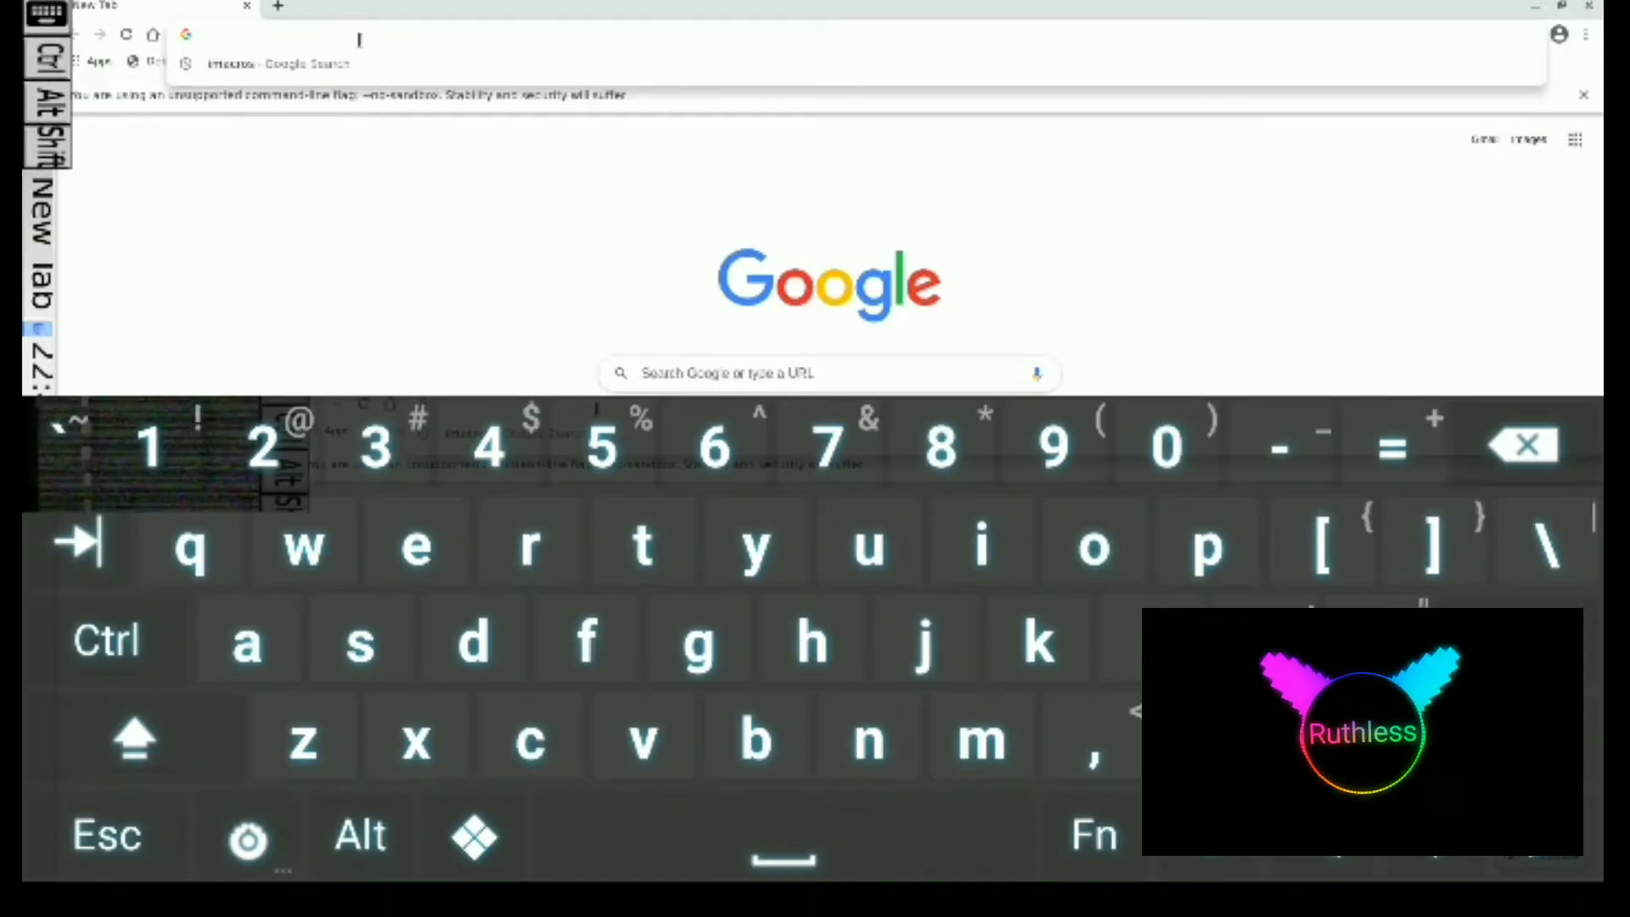
pyautogui.write('imacros')
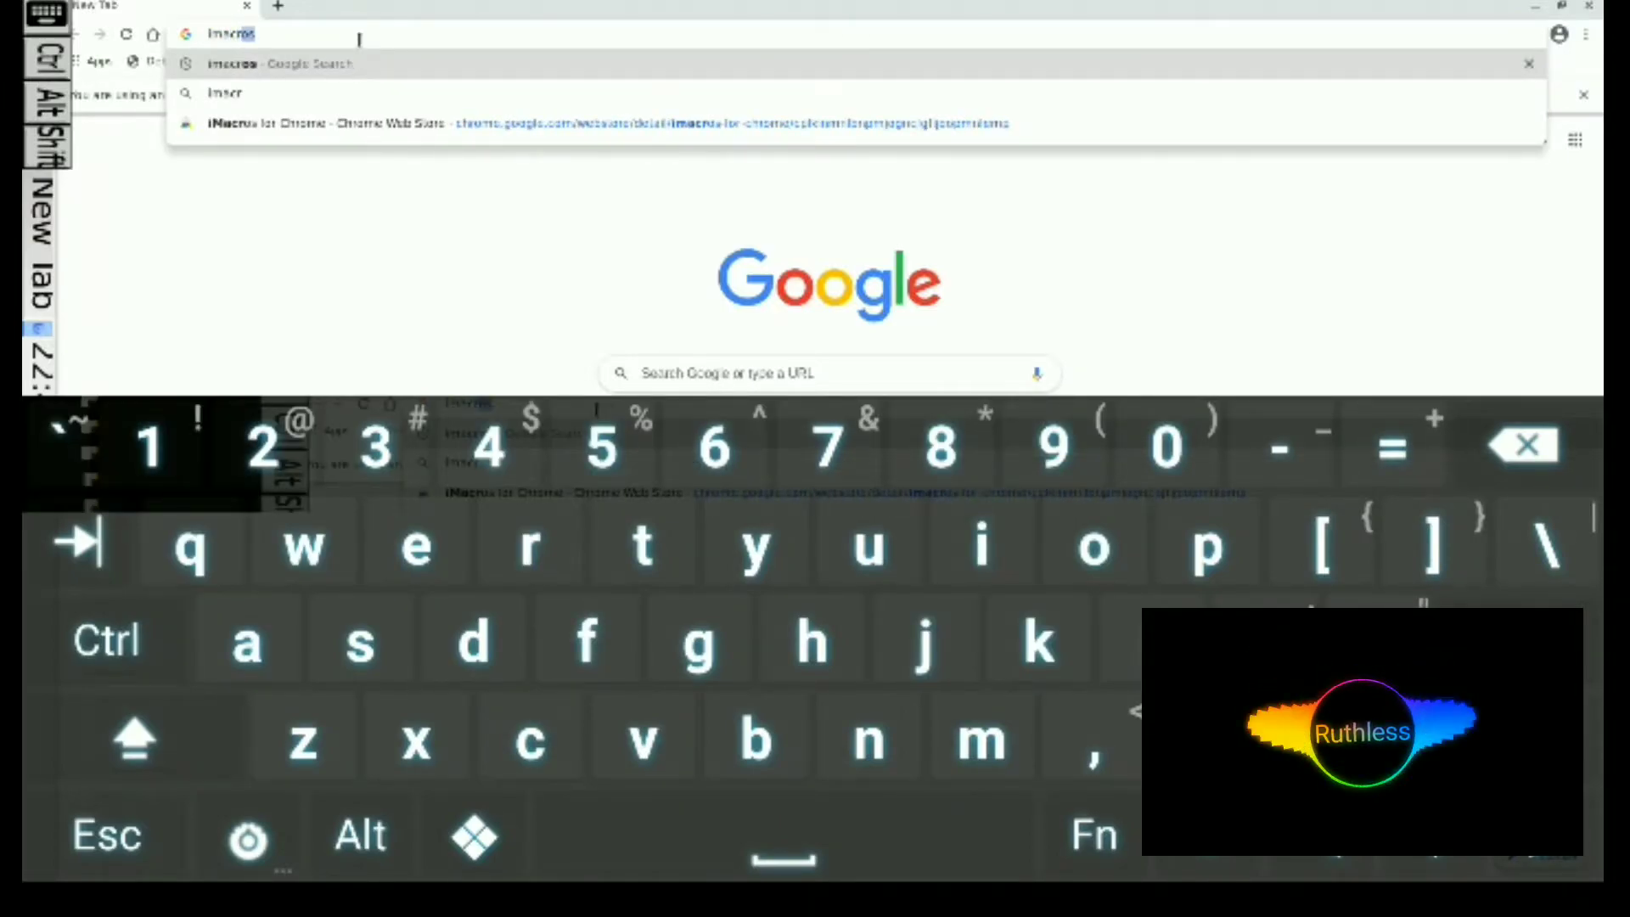
pyautogui.click(233, 63)
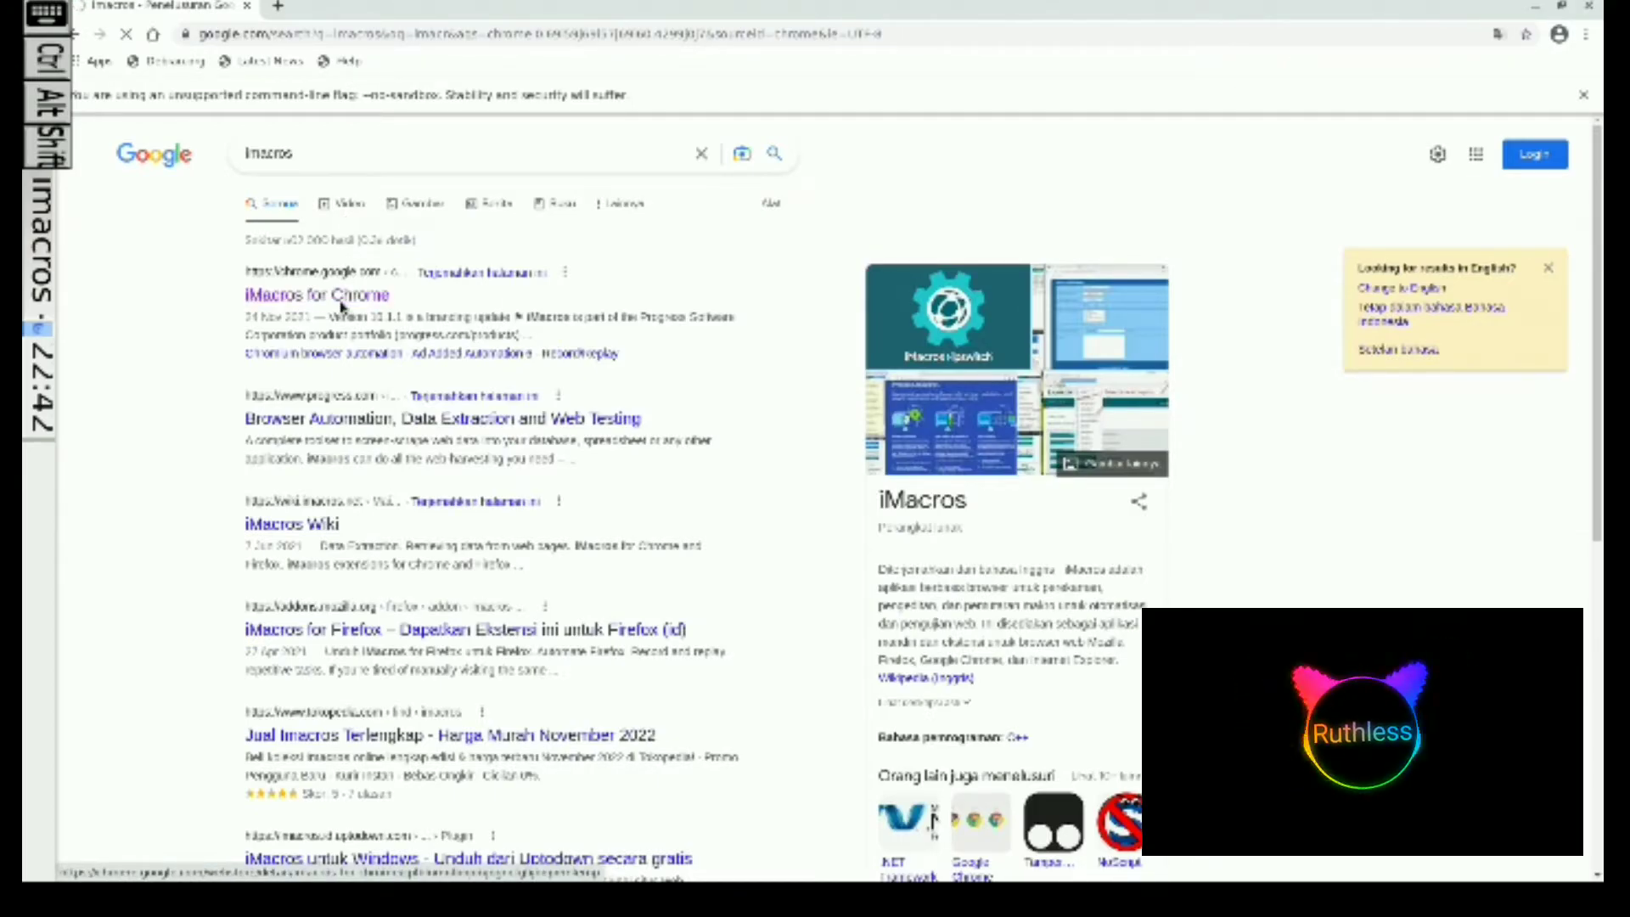
# Step: Add iMacros for Chrome from the Chrome Web Store and confirm the extension install
pyautogui.click(316, 294)
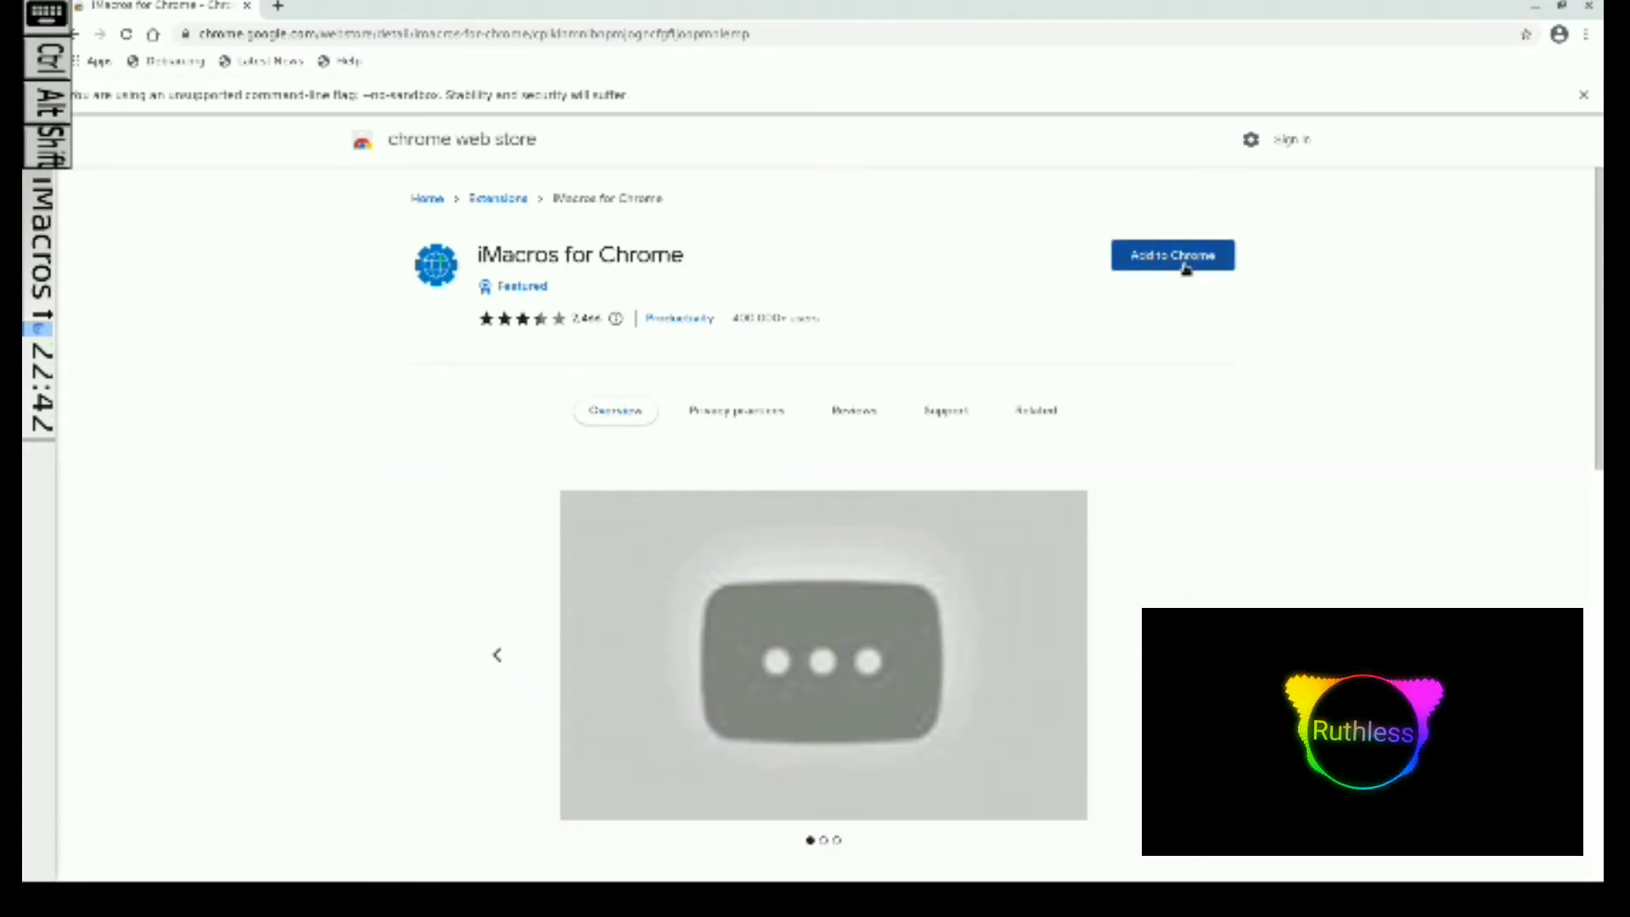
pyautogui.click(1172, 255)
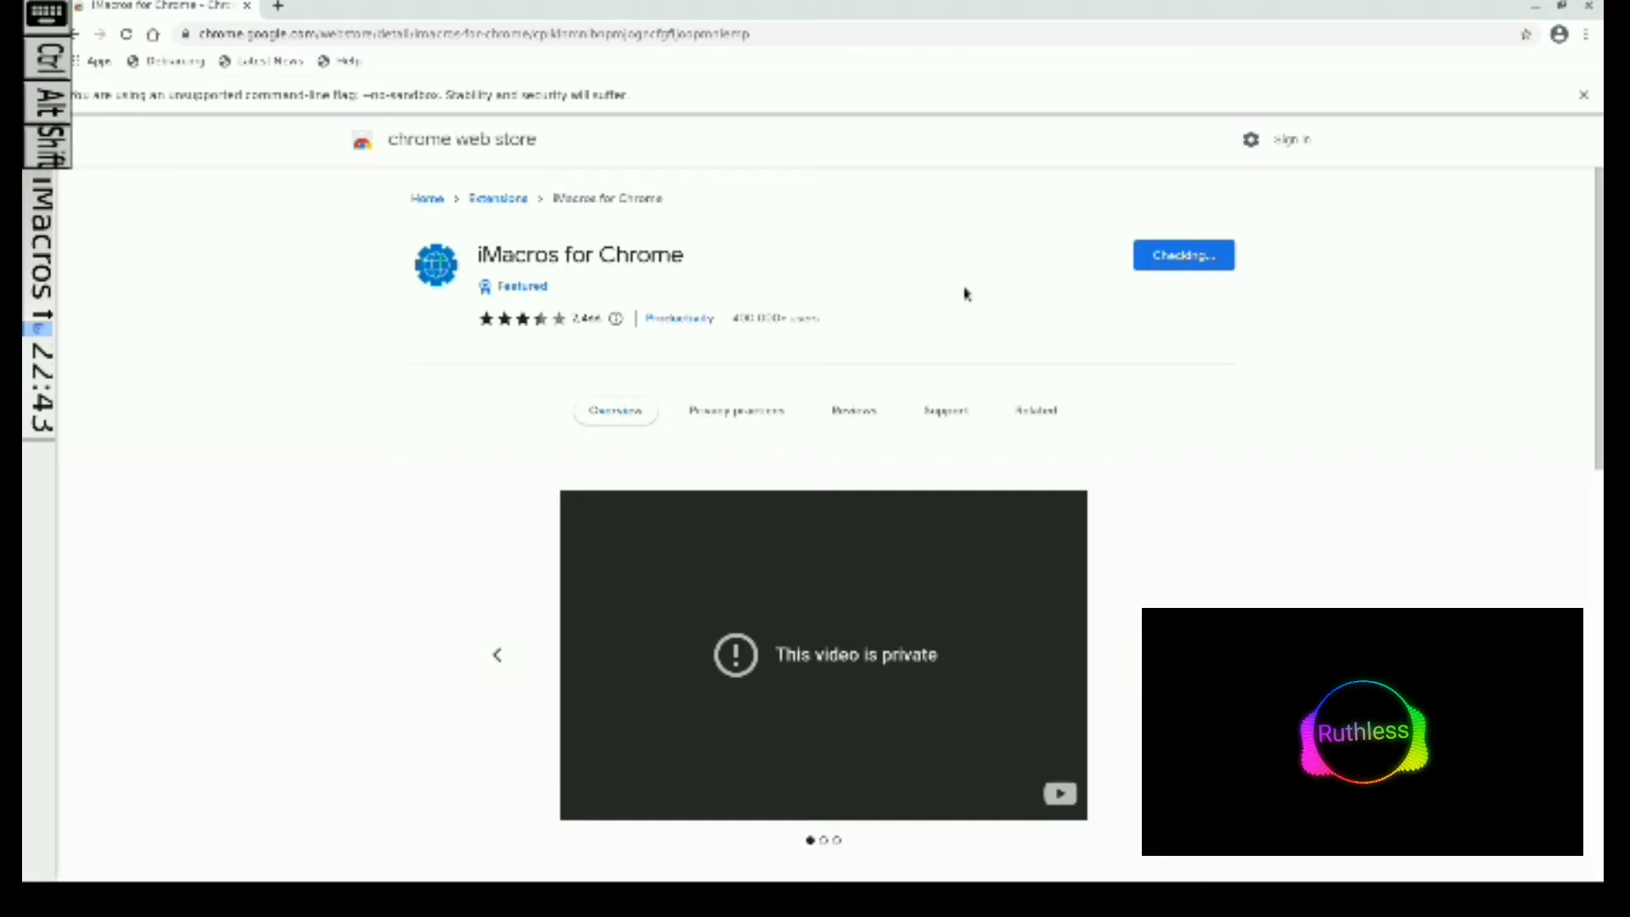
pyautogui.click(1182, 254)
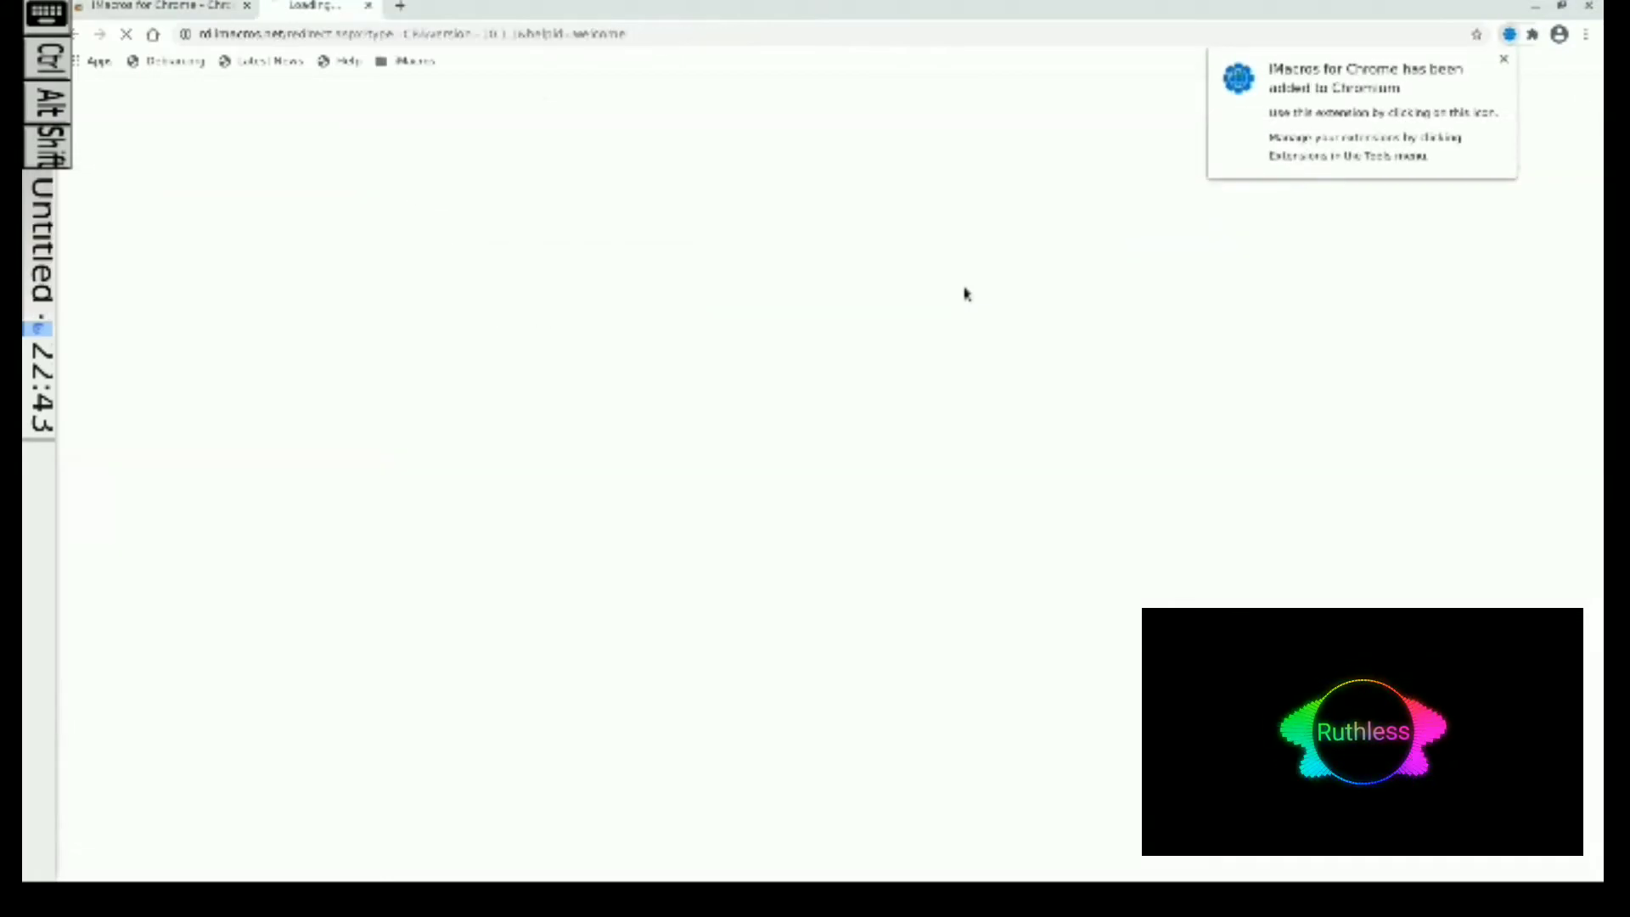
pyautogui.click(1504, 58)
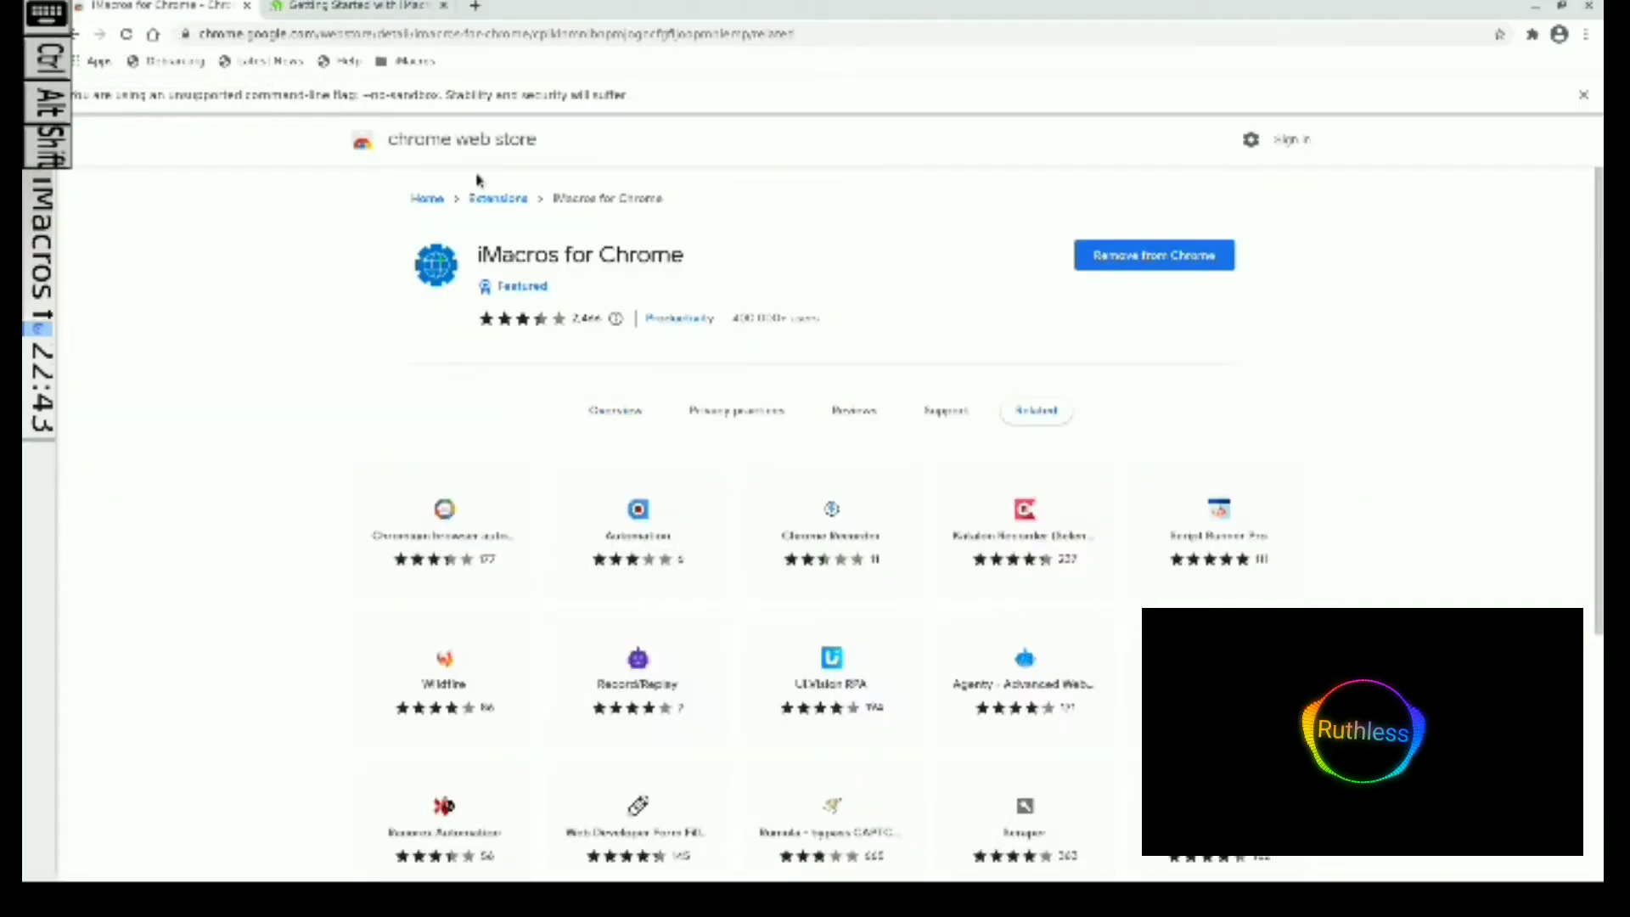
pyautogui.moveTo(966, 190)
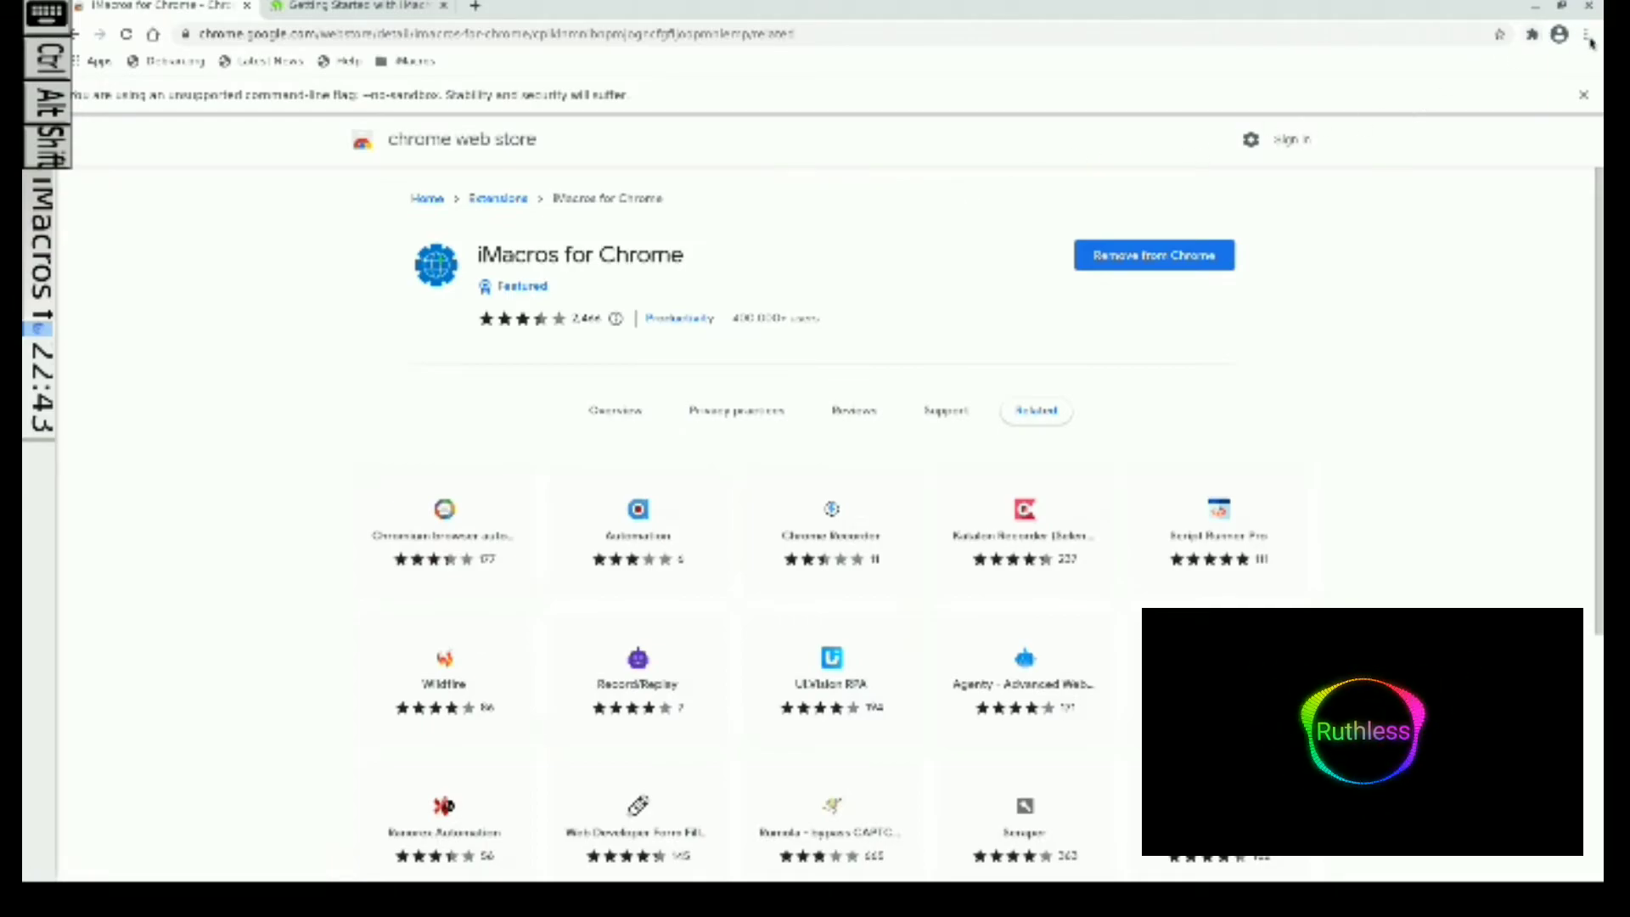
# Step: Show the iMacros for Chrome panel from the Extensions toolbar menu
pyautogui.click(1588, 34)
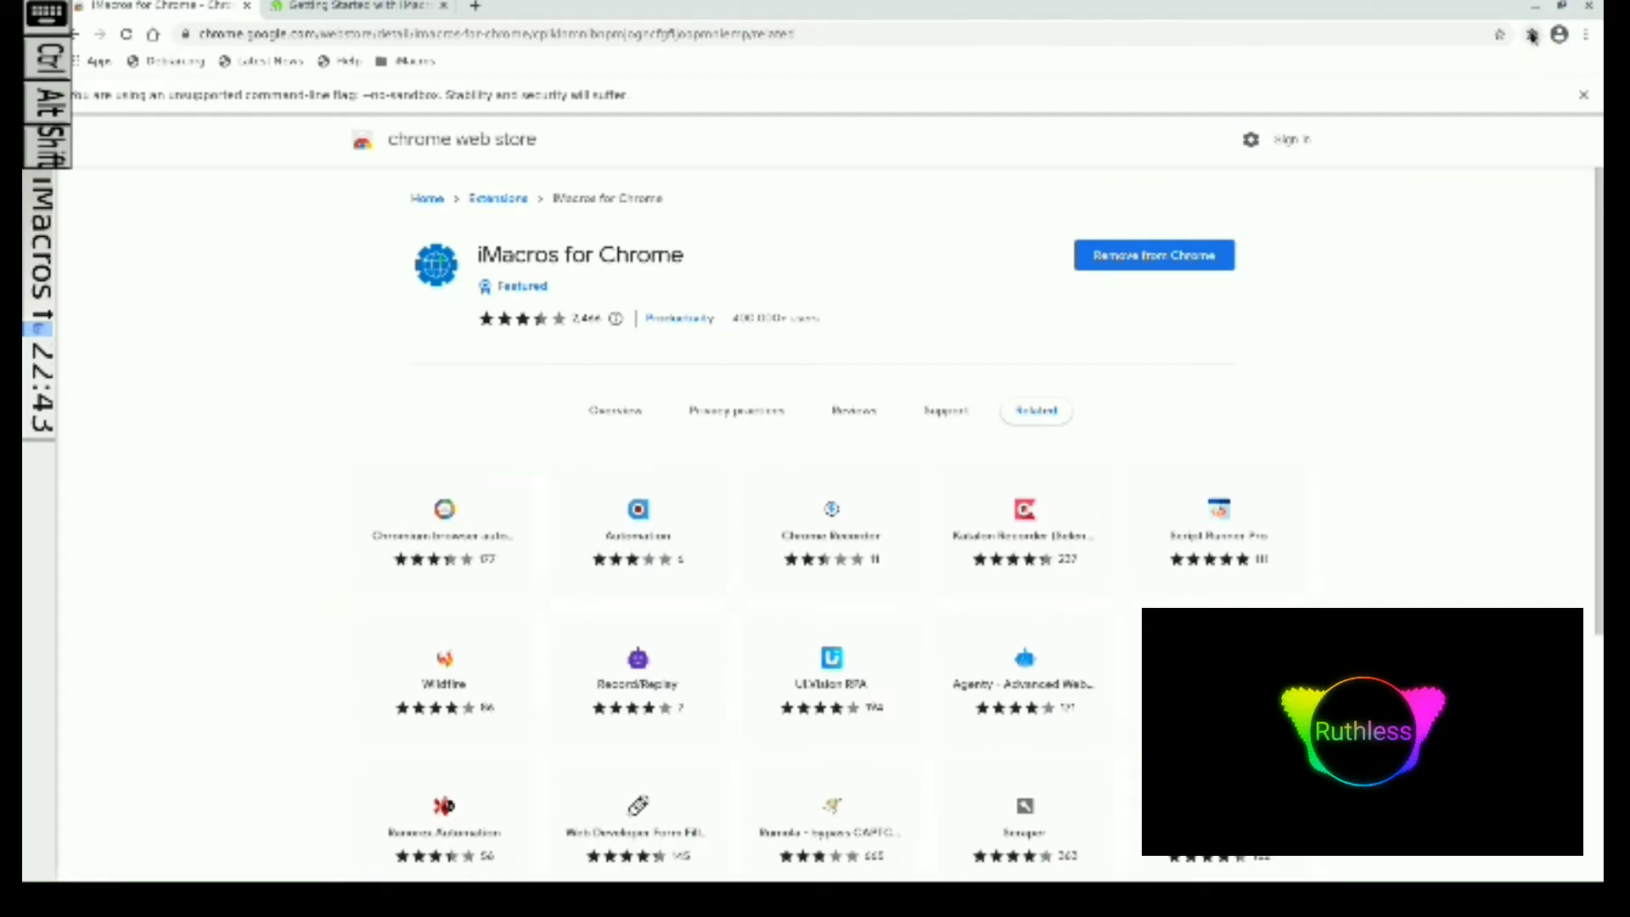
pyautogui.click(1532, 33)
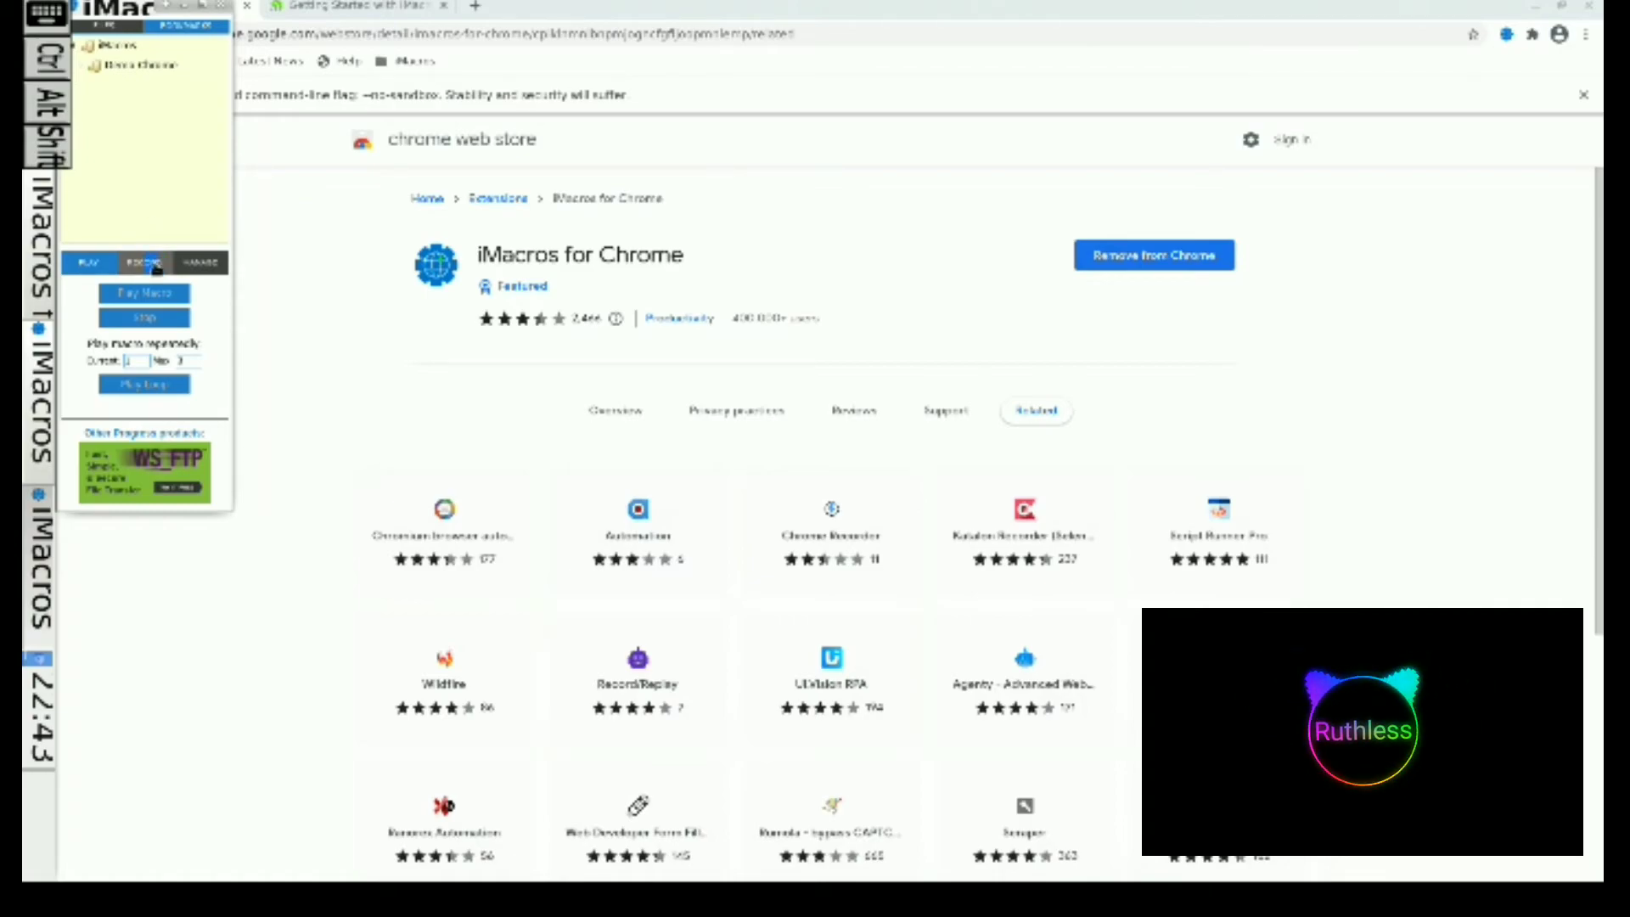
# Step: Switch iMacros to its Record section and start recording a macro
pyautogui.click(201, 262)
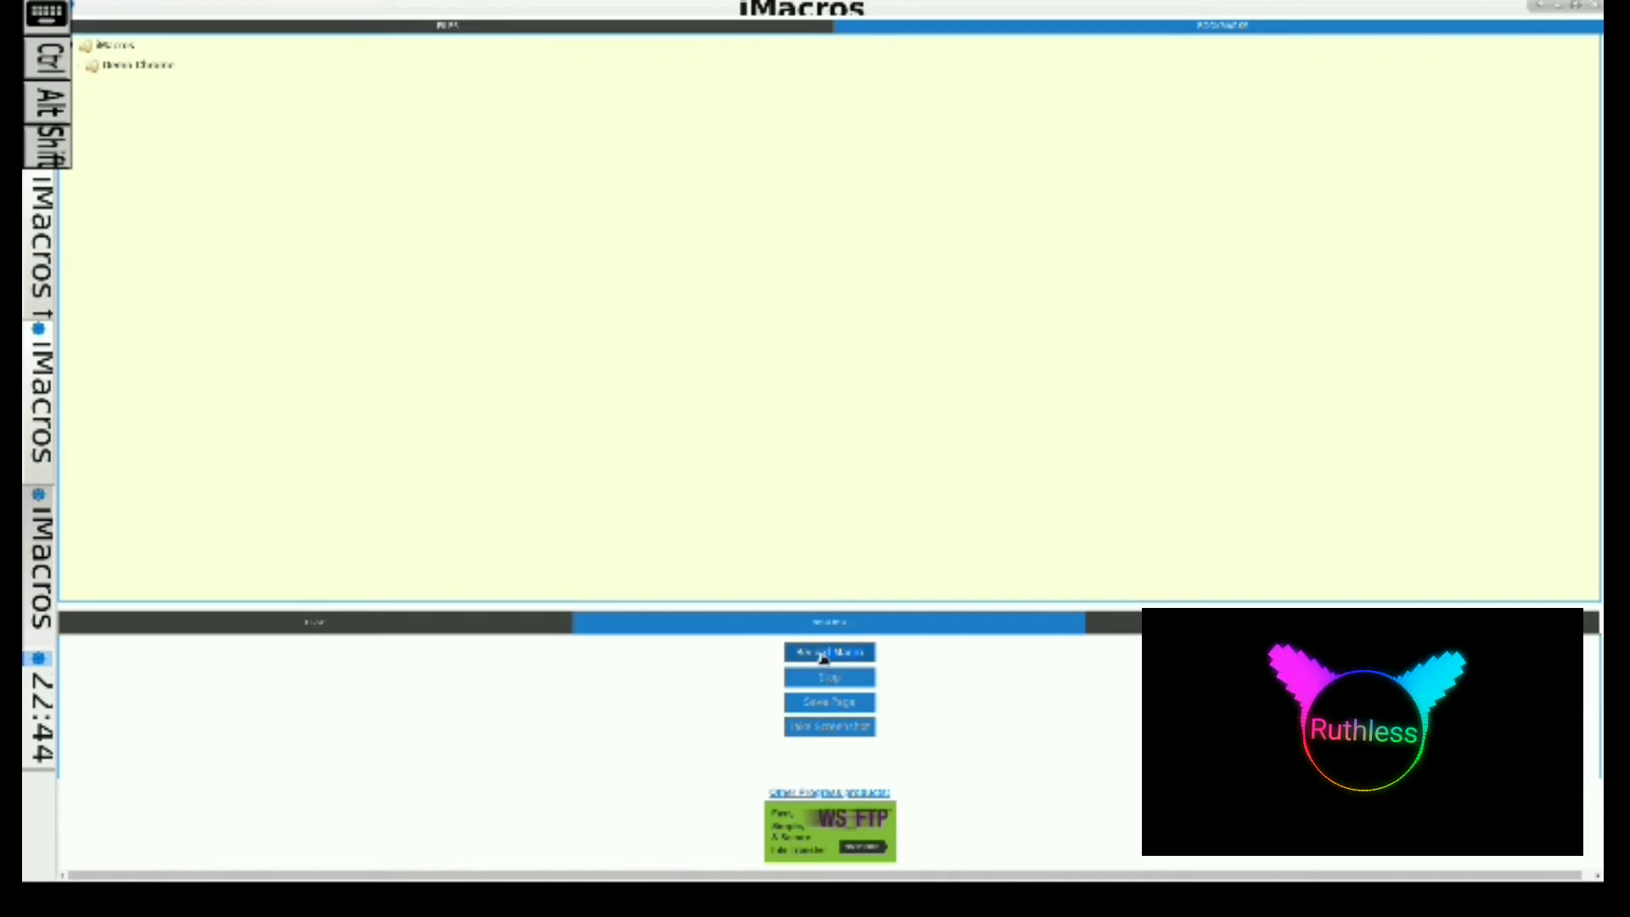
pyautogui.click(829, 652)
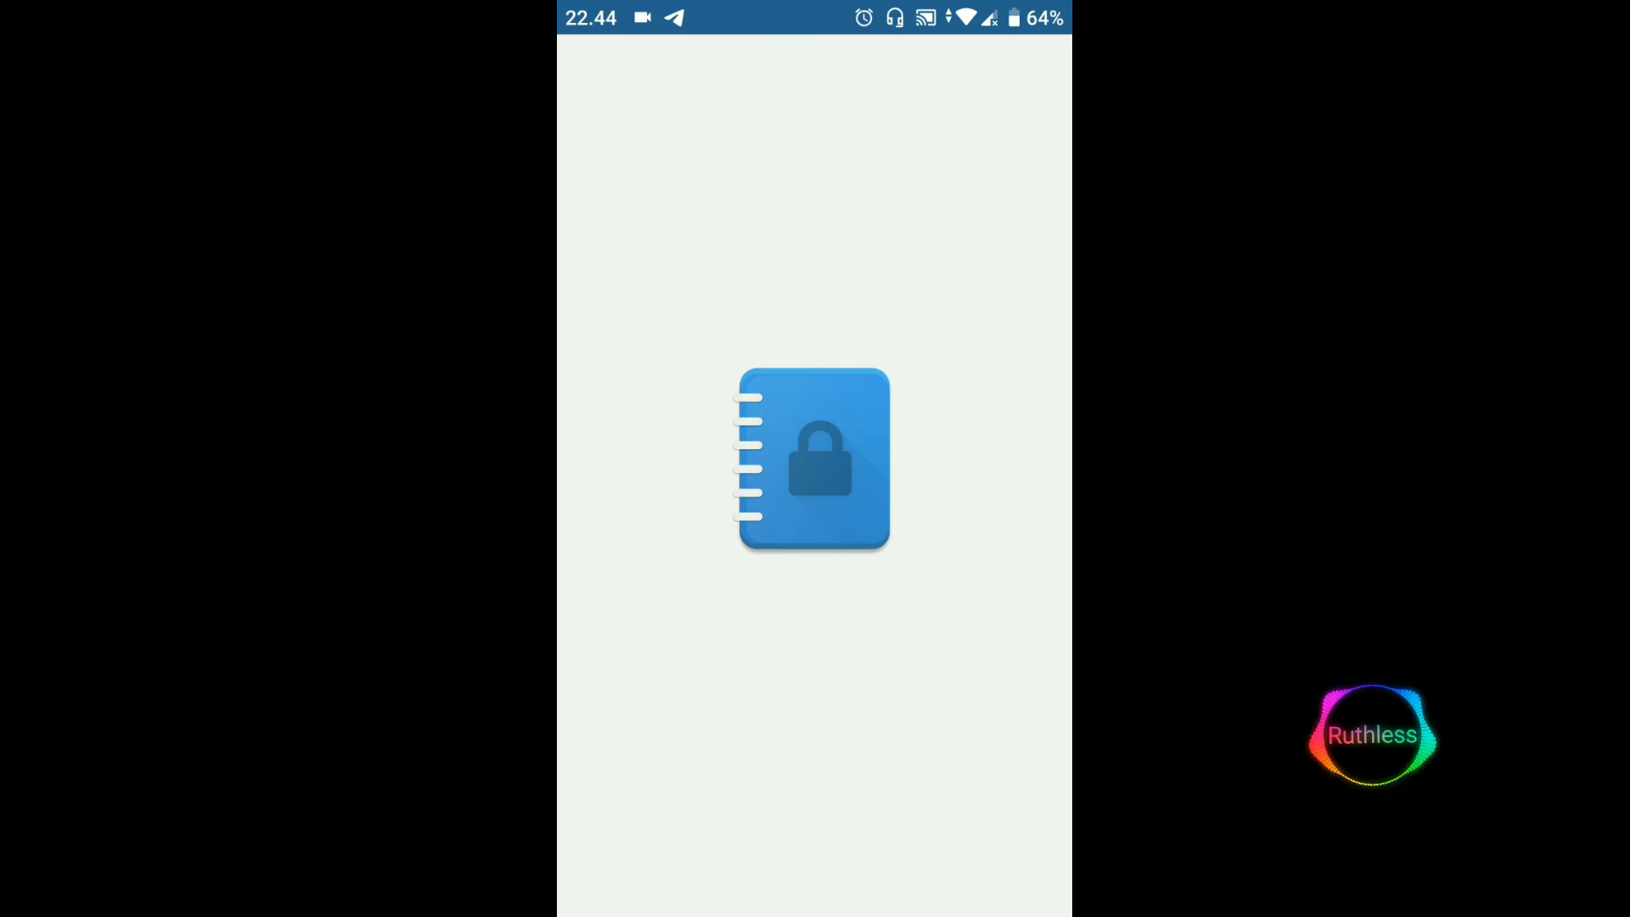
# Step: View the 'Imacros' note with the YouTube macro script in Catatan, then return home
pyautogui.click(813, 459)
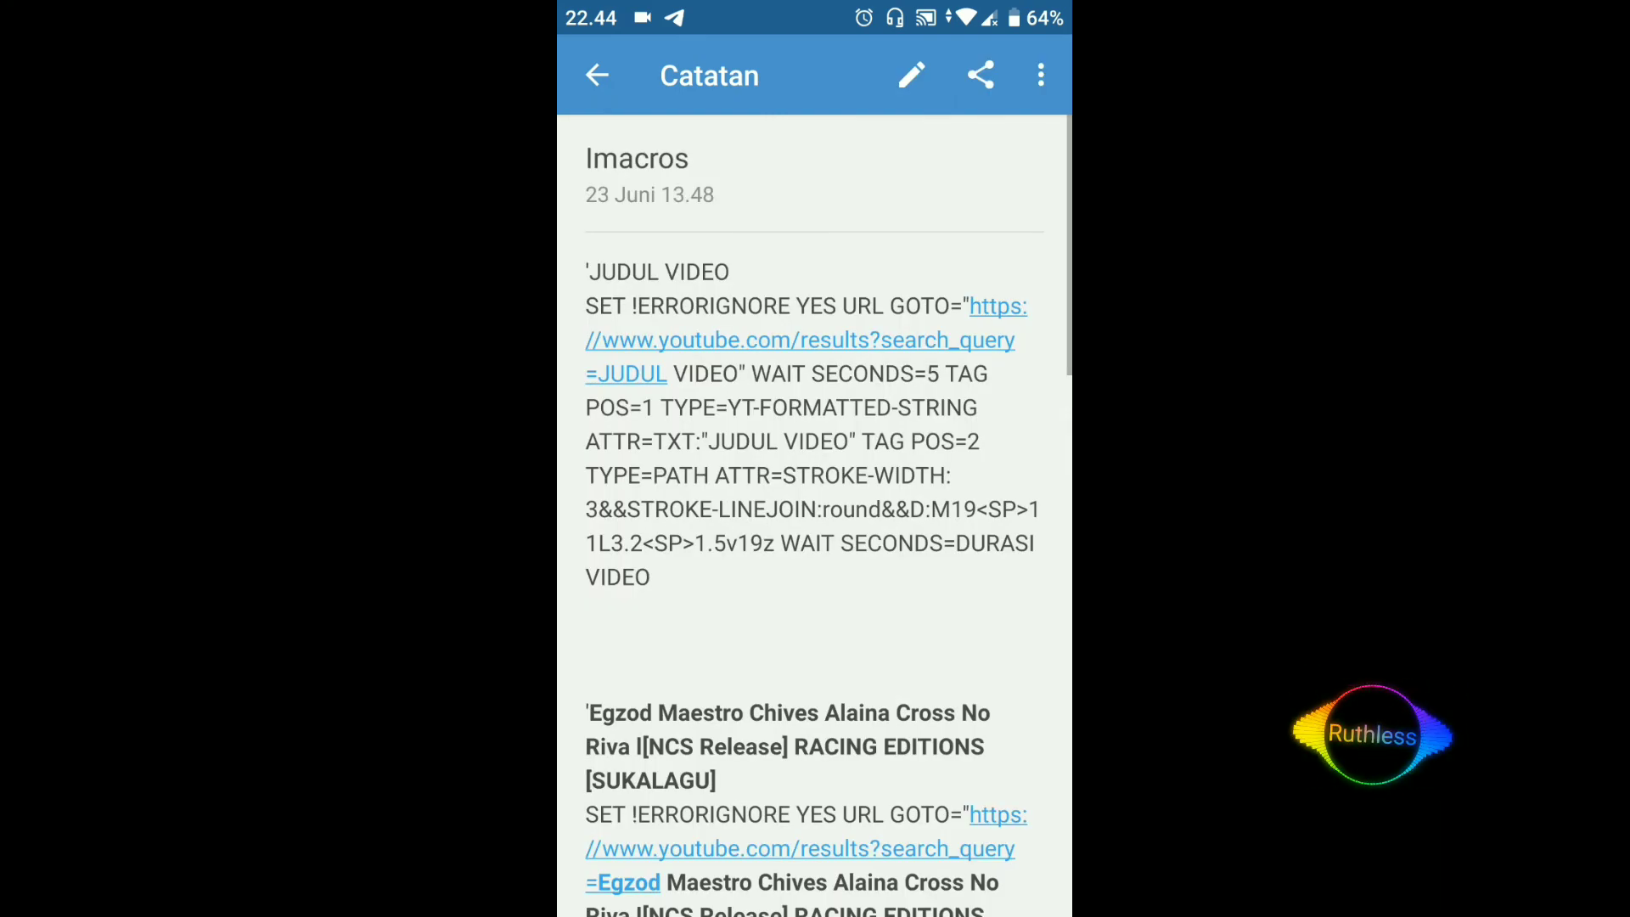
pyautogui.scroll(-3)
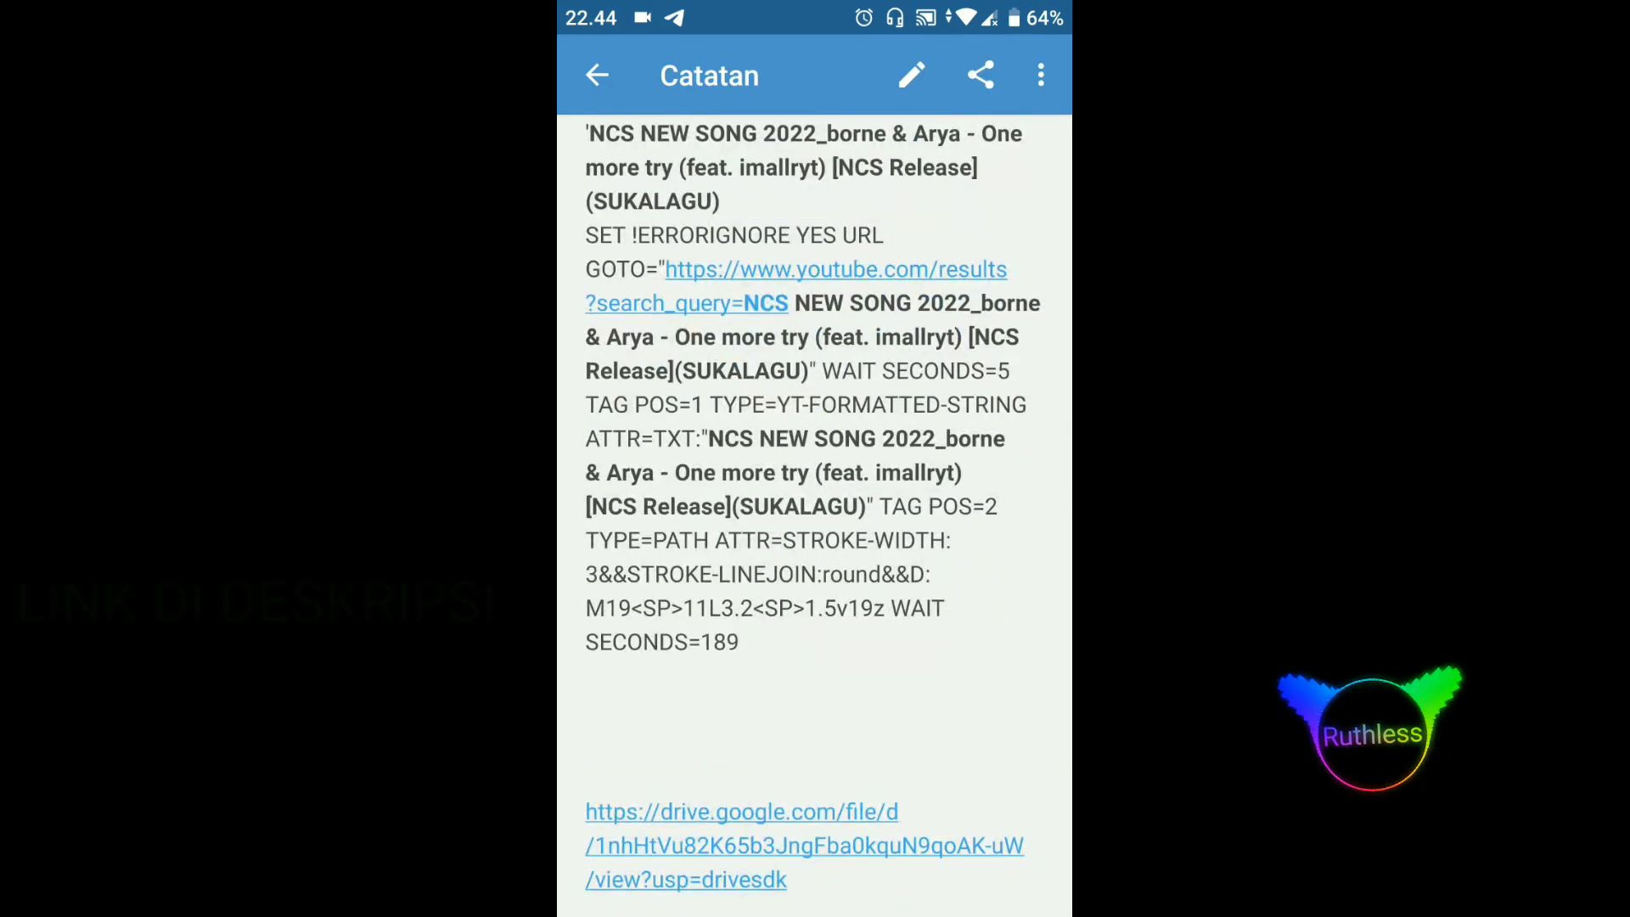
pyautogui.scroll(-3)
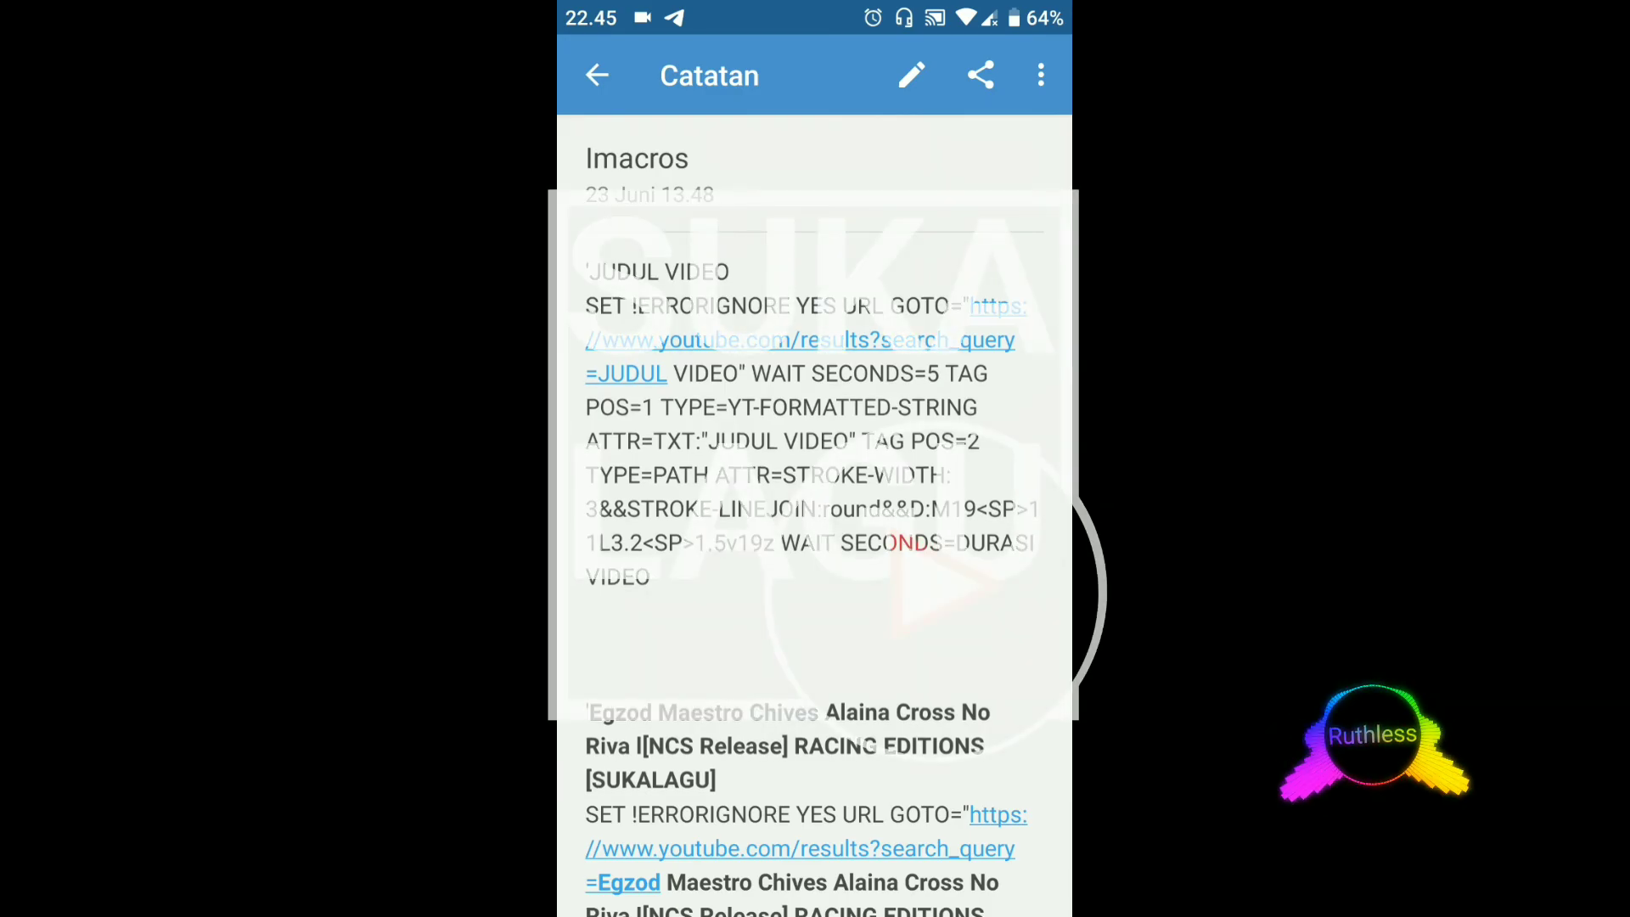
pyautogui.click(596, 75)
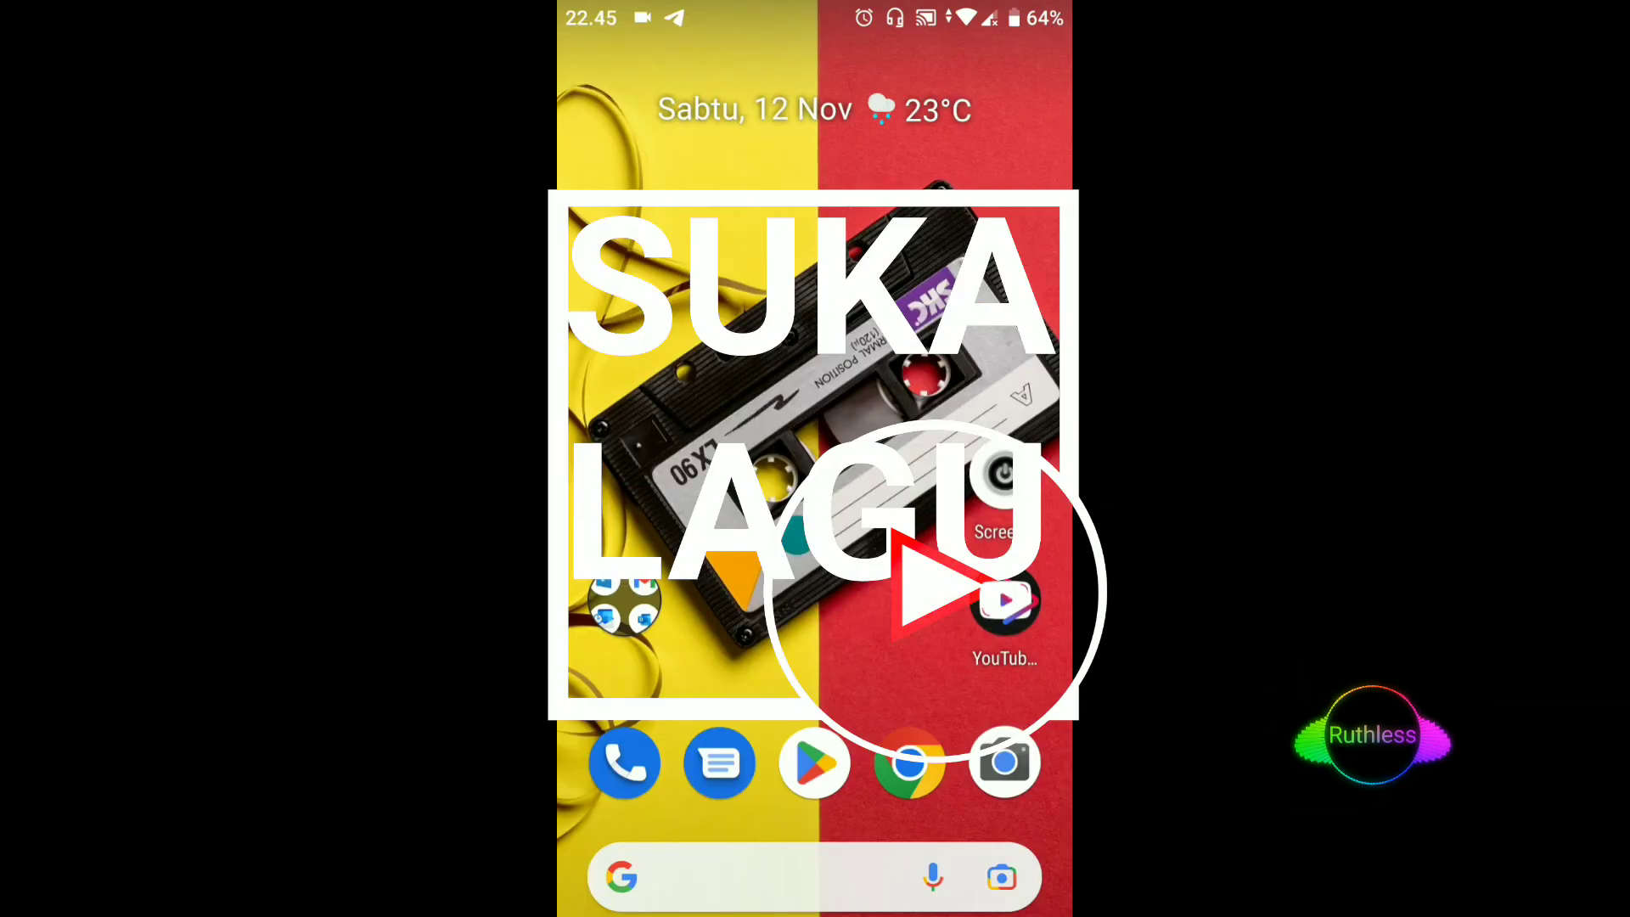